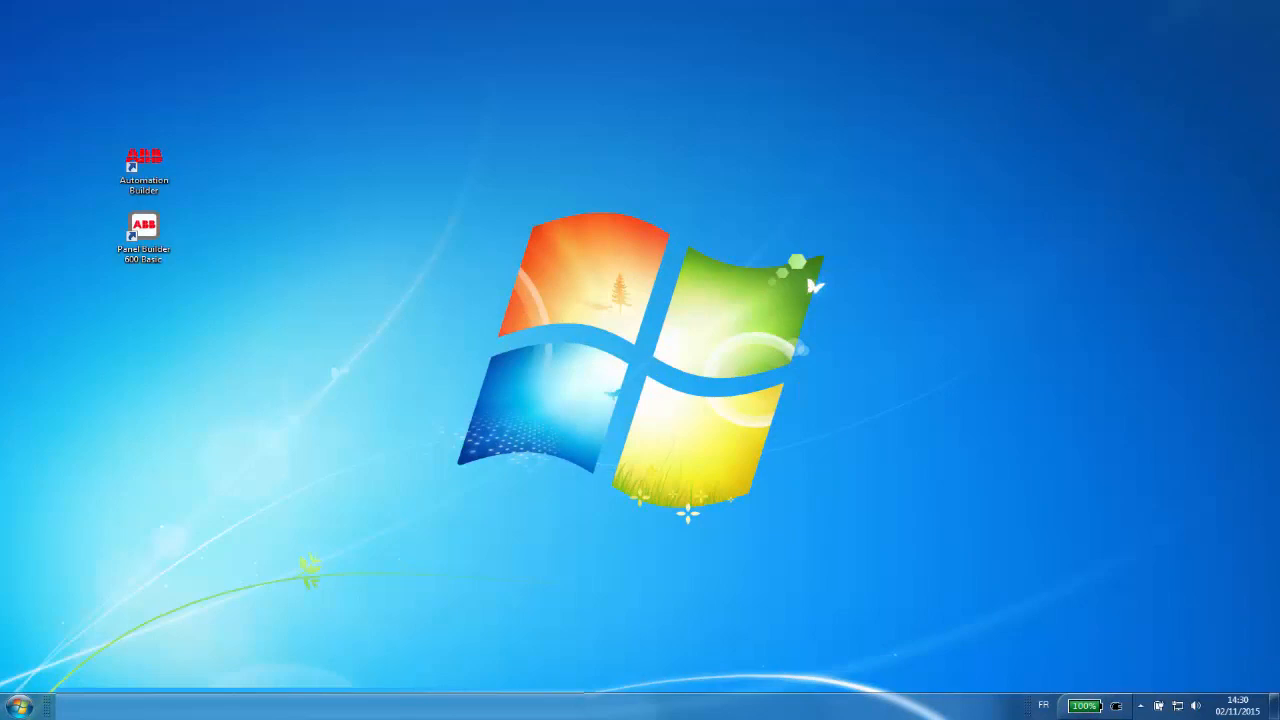
# - Launch Panel Builder 600 Basic from the desktop shortcut and show the File menu options
pyautogui.doubleClick(144, 228)
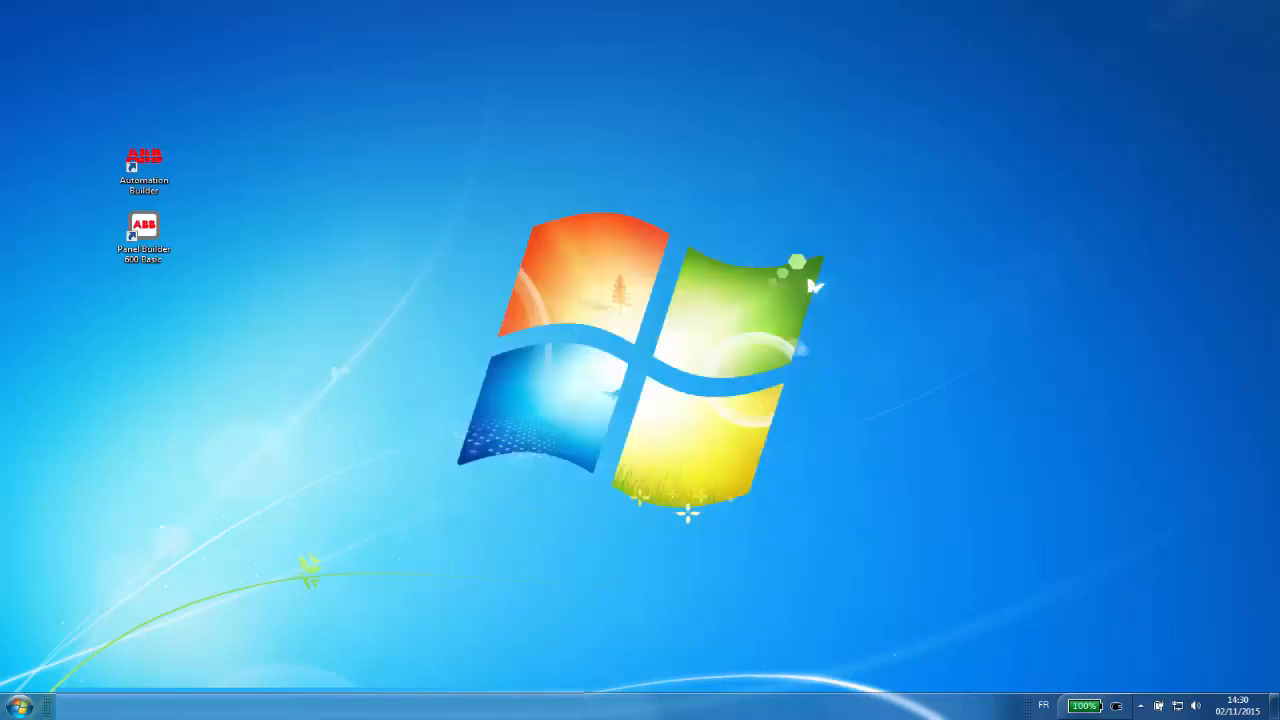
pyautogui.doubleClick(144, 228)
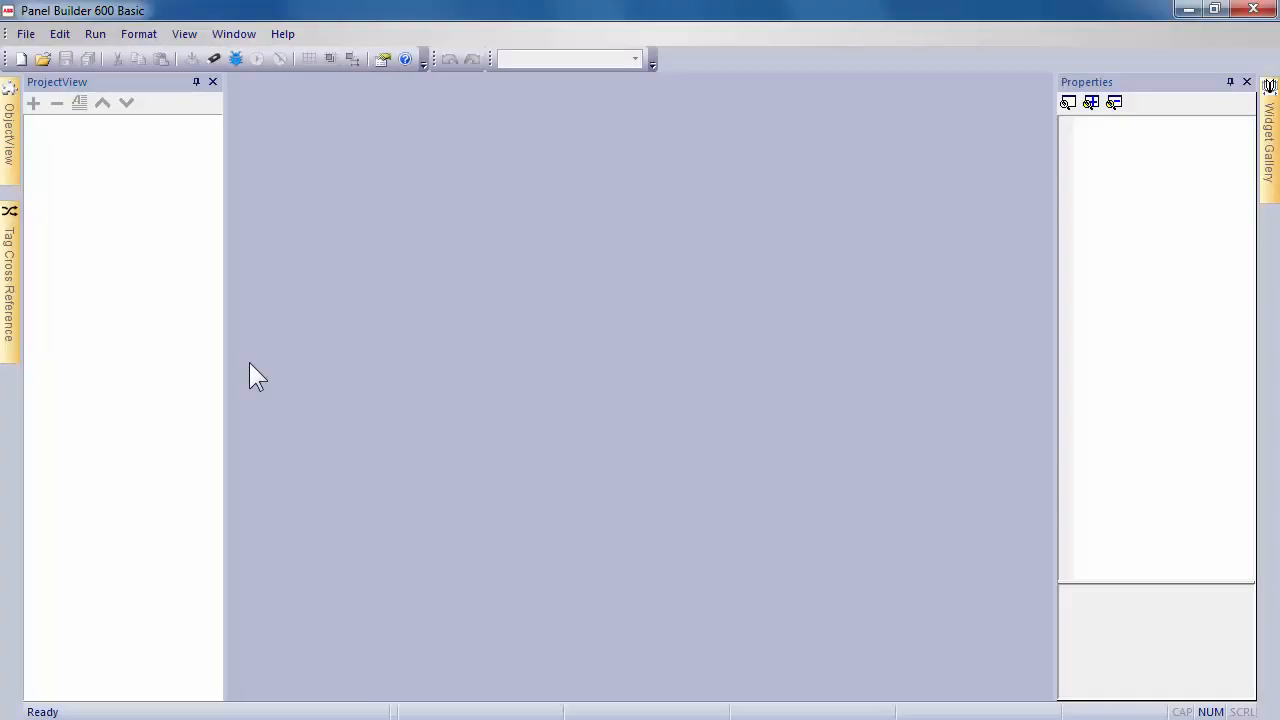
pyautogui.moveTo(256, 370)
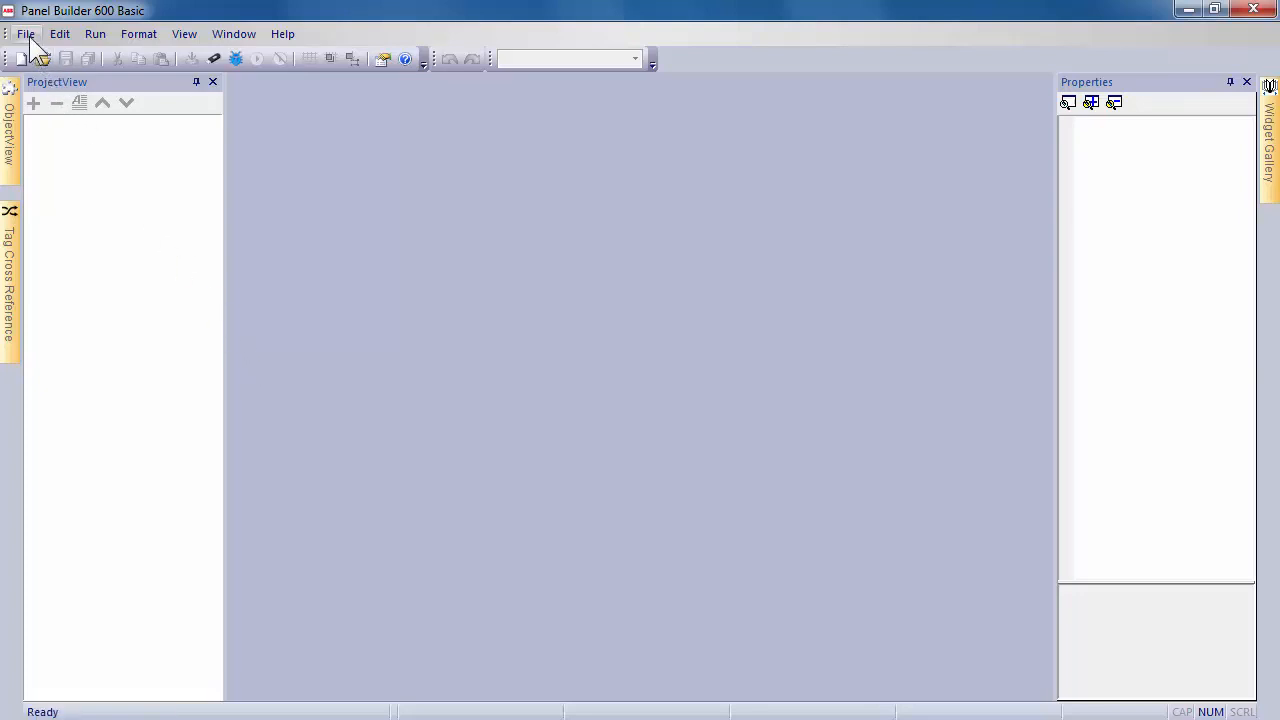
pyautogui.click(28, 32)
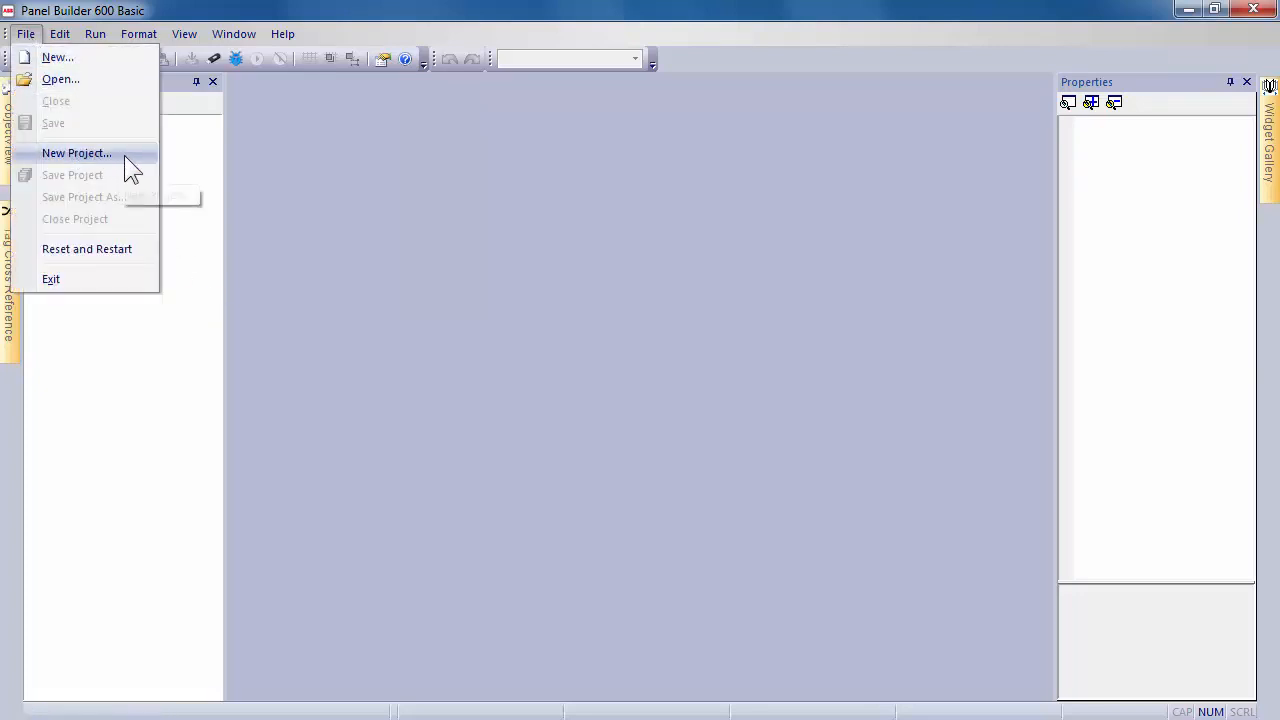
# - Start a new project in the wizard and name it First_Project at the default location
pyautogui.click(76, 152)
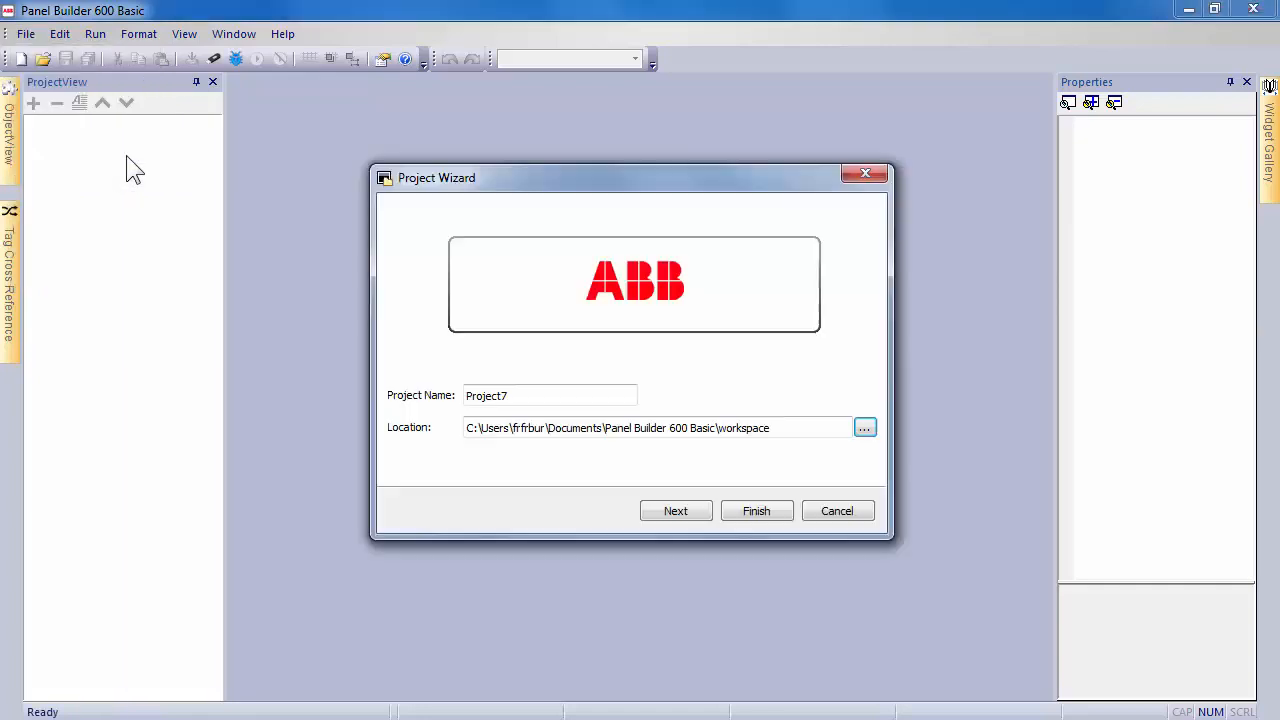
pyautogui.click(516, 396)
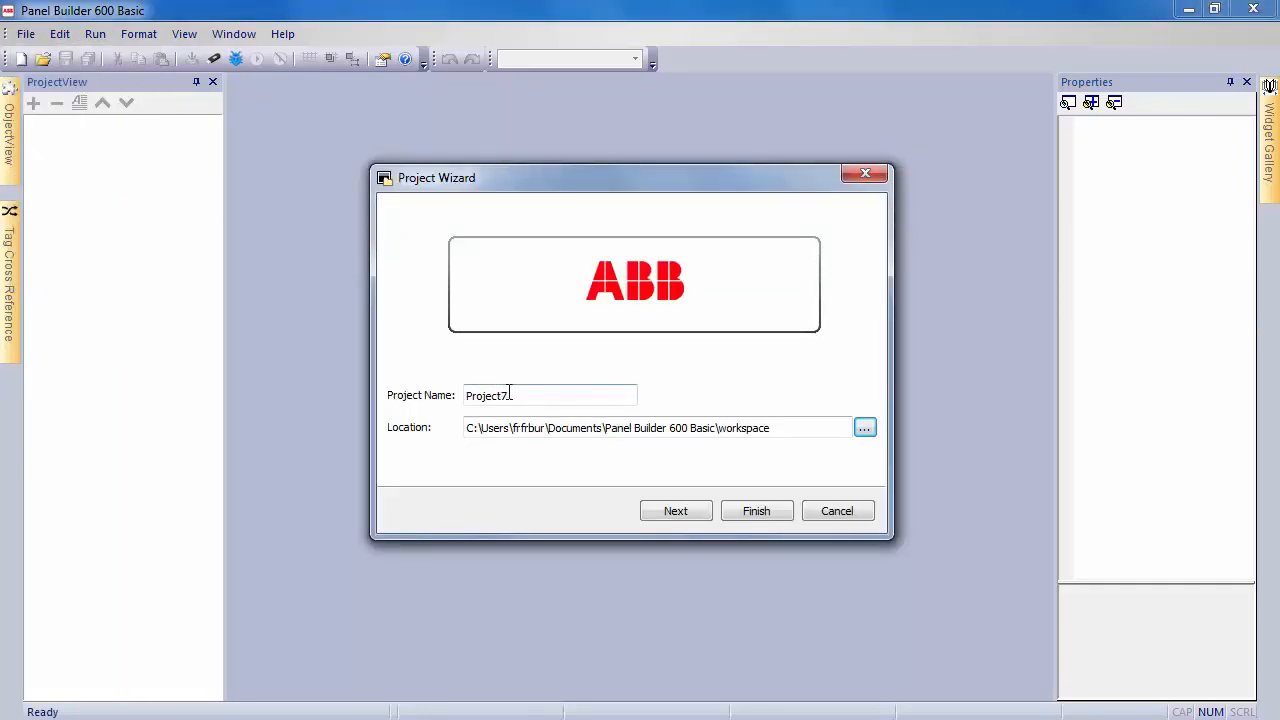
pyautogui.write('F')
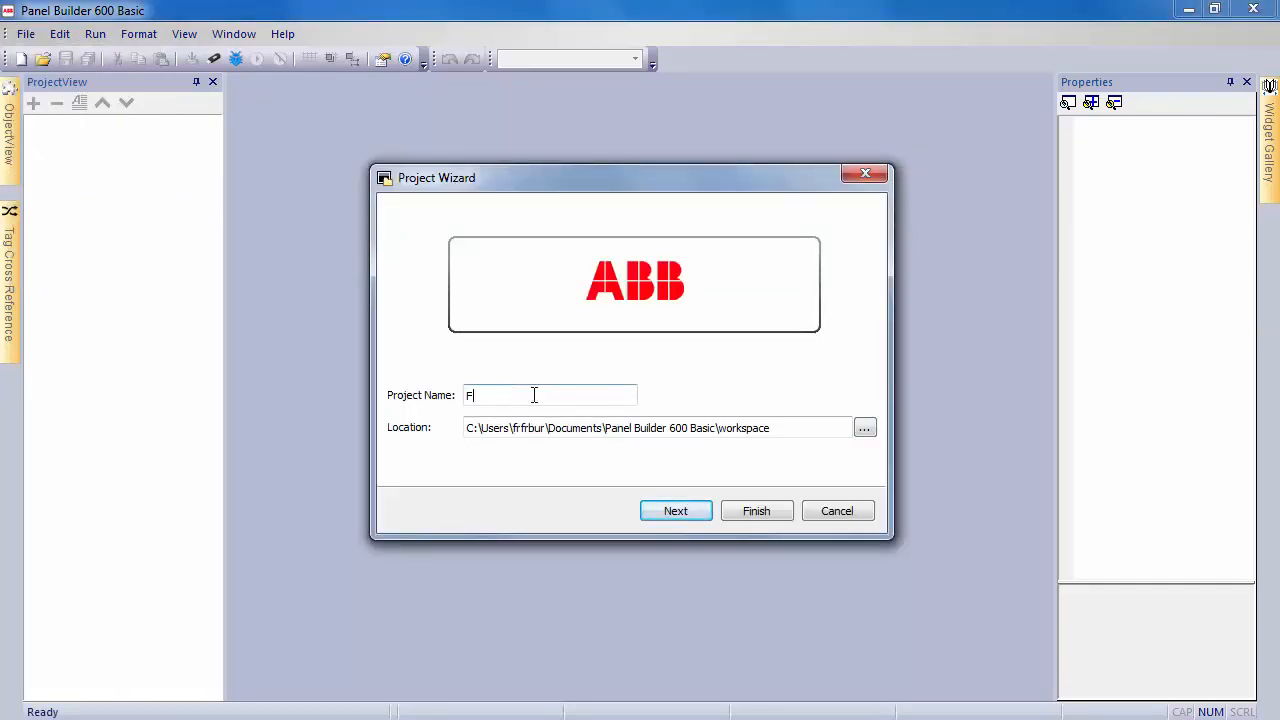
pyautogui.write('irst')
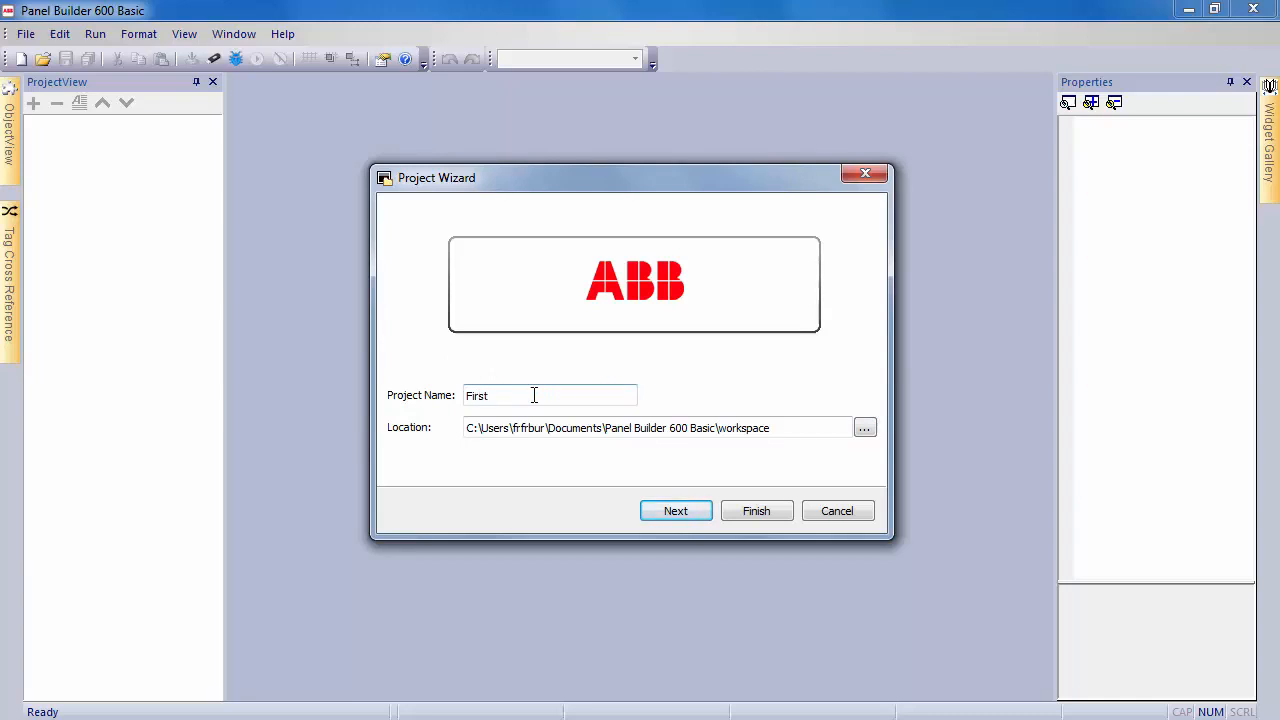
pyautogui.write('_Proj')
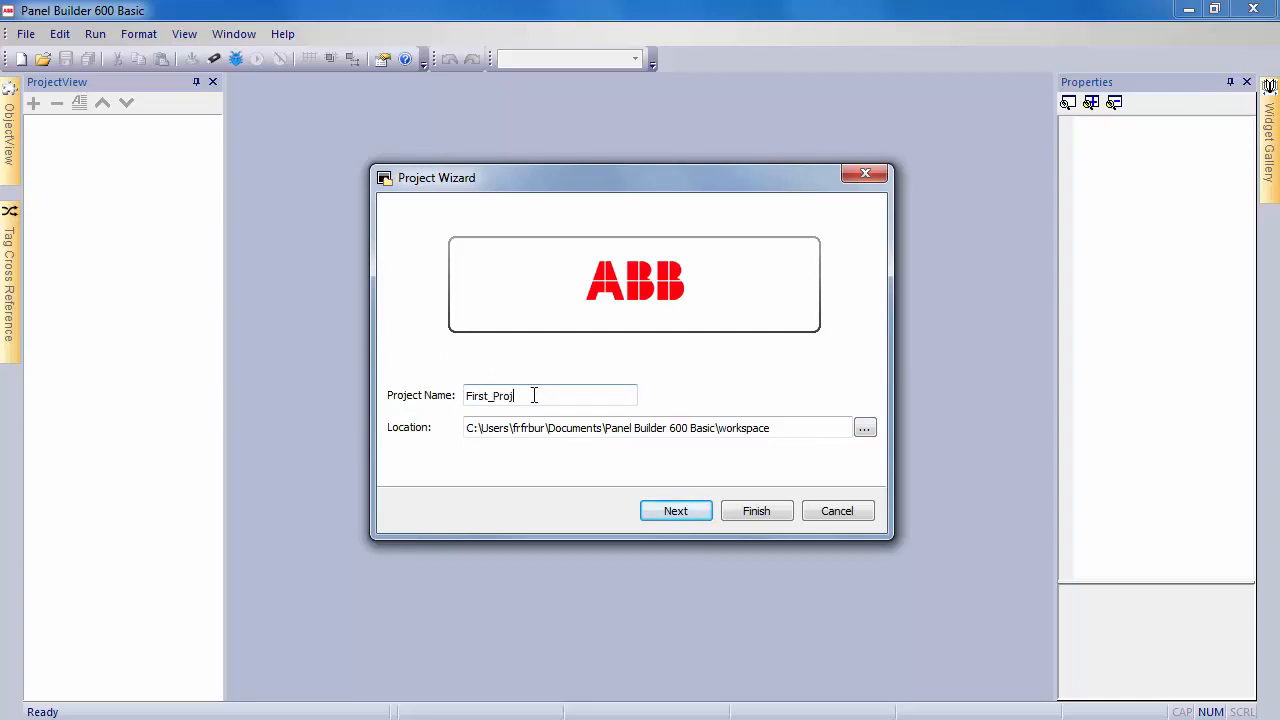
pyautogui.write('ect')
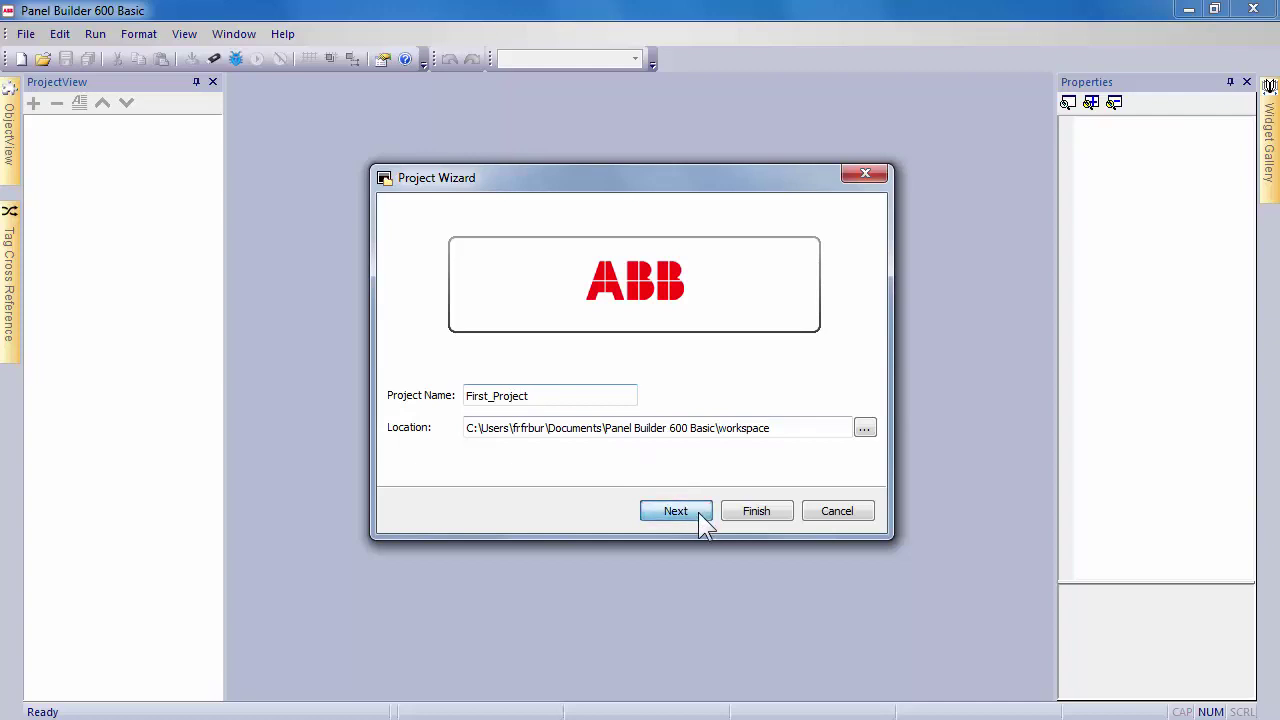
# - Choose CP607 as the target device and finish creating First_Project with a blank 800×480 Page1
pyautogui.click(676, 512)
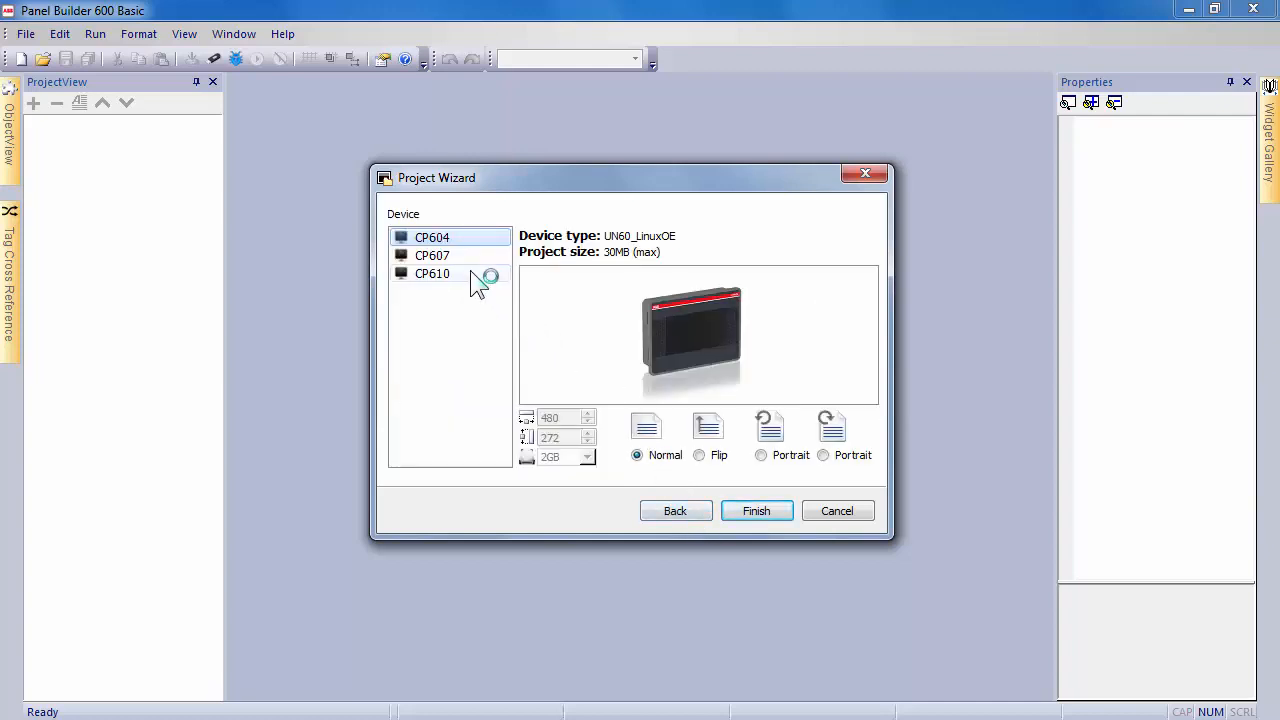
pyautogui.click(432, 256)
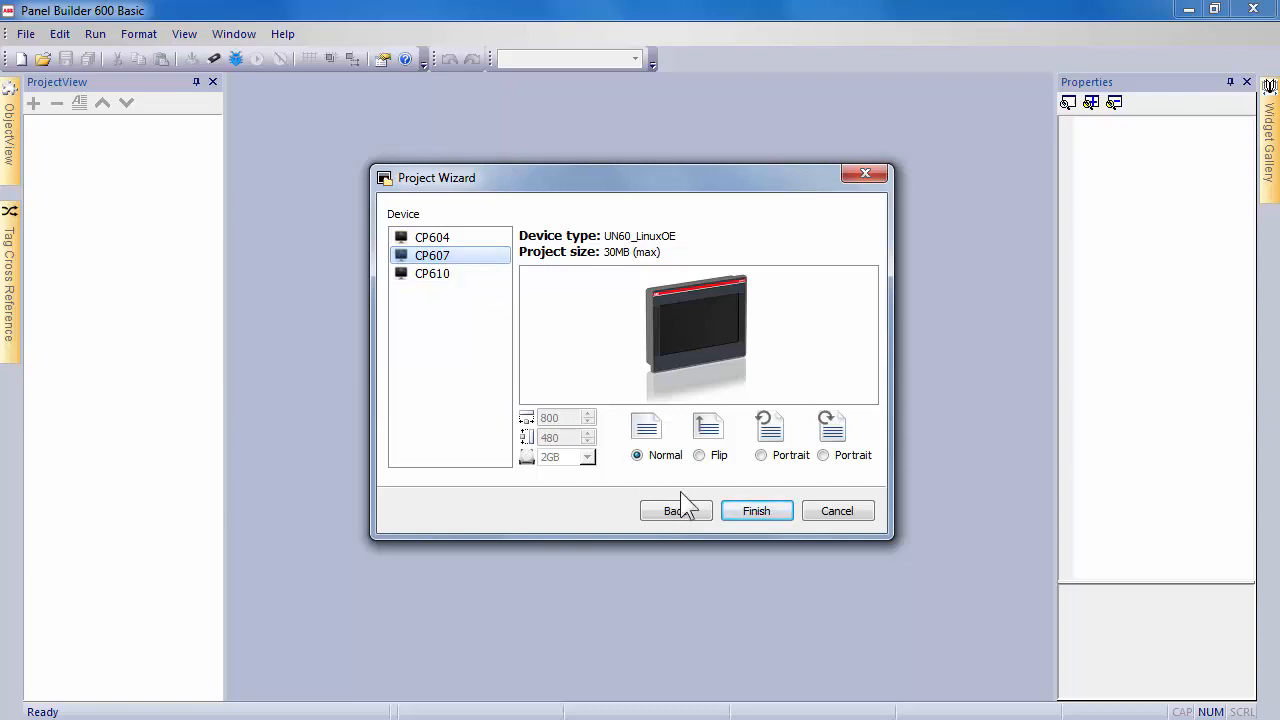
pyautogui.click(756, 510)
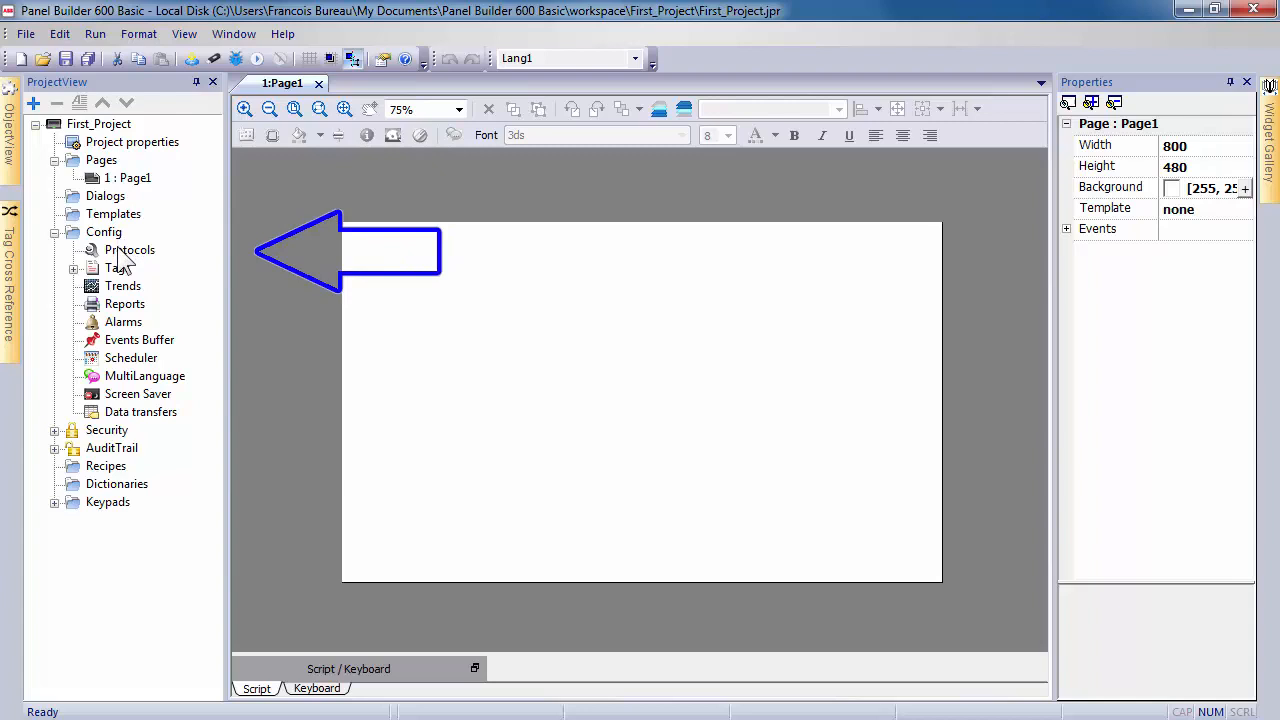
# - Add a protocol entry in Config > Protocols using the Variables PLC driver
pyautogui.click(128, 248)
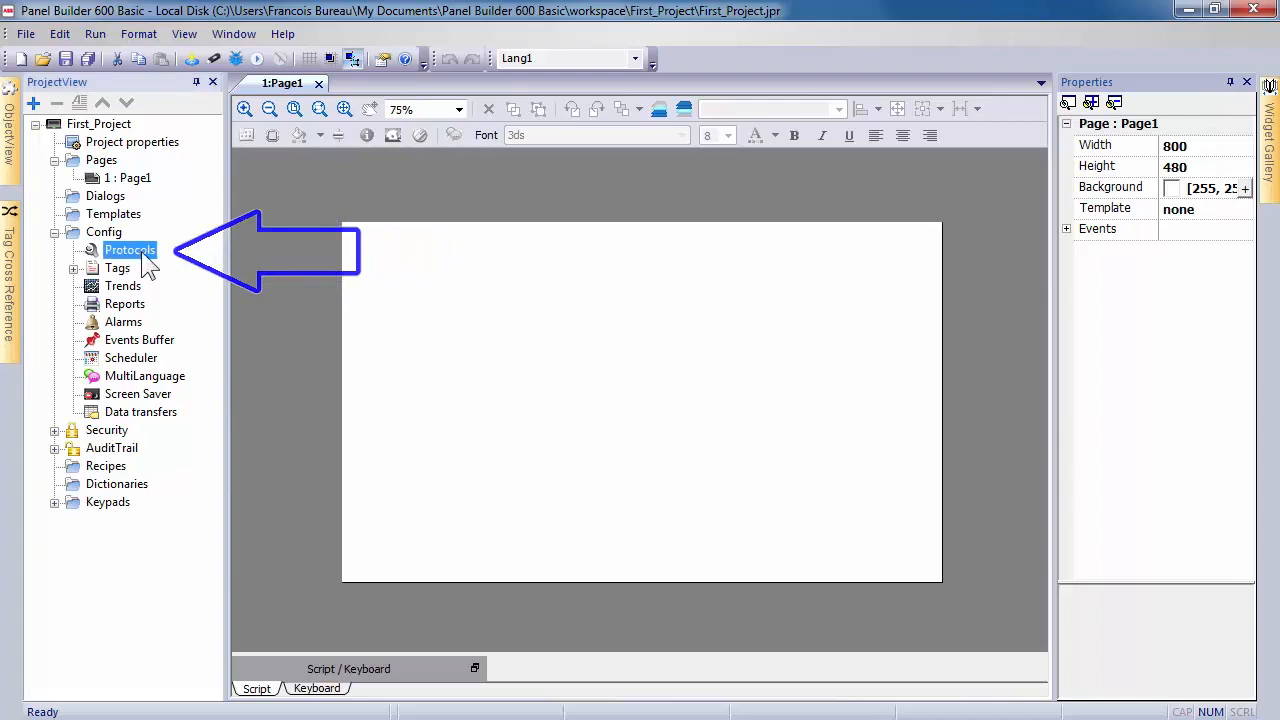
pyautogui.doubleClick(128, 248)
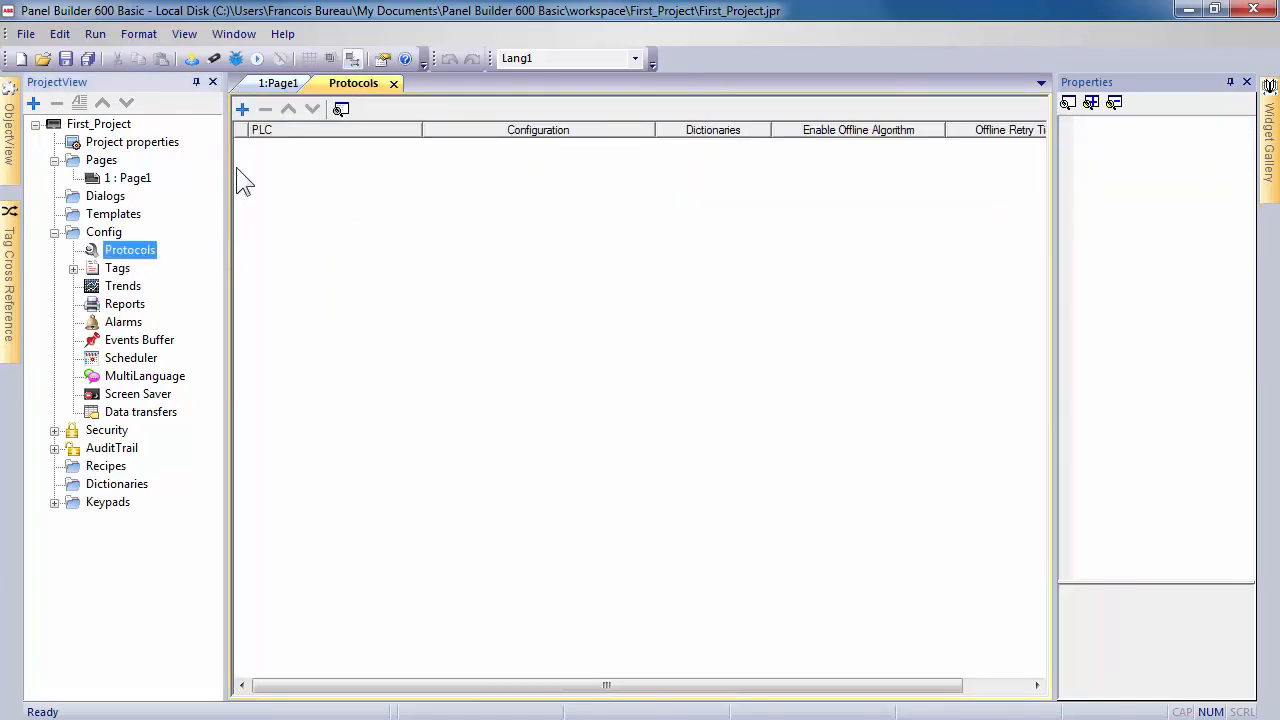
pyautogui.click(240, 108)
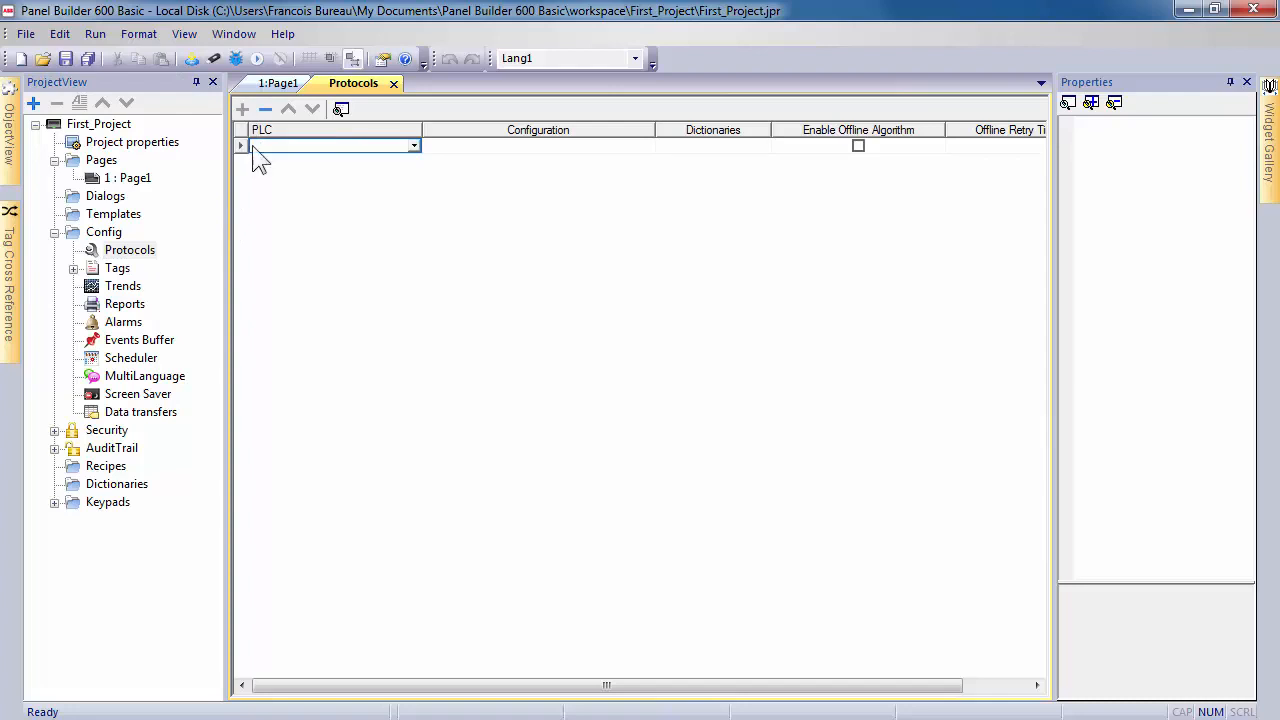
pyautogui.click(412, 144)
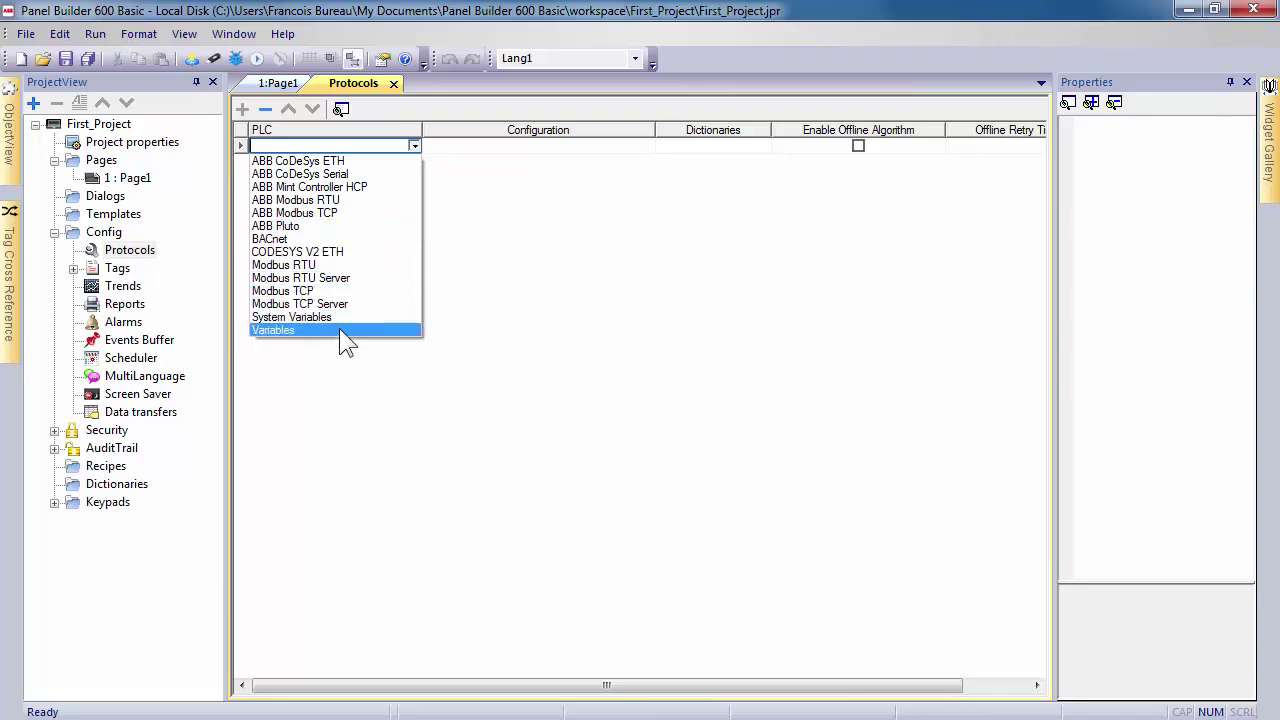
pyautogui.click(272, 330)
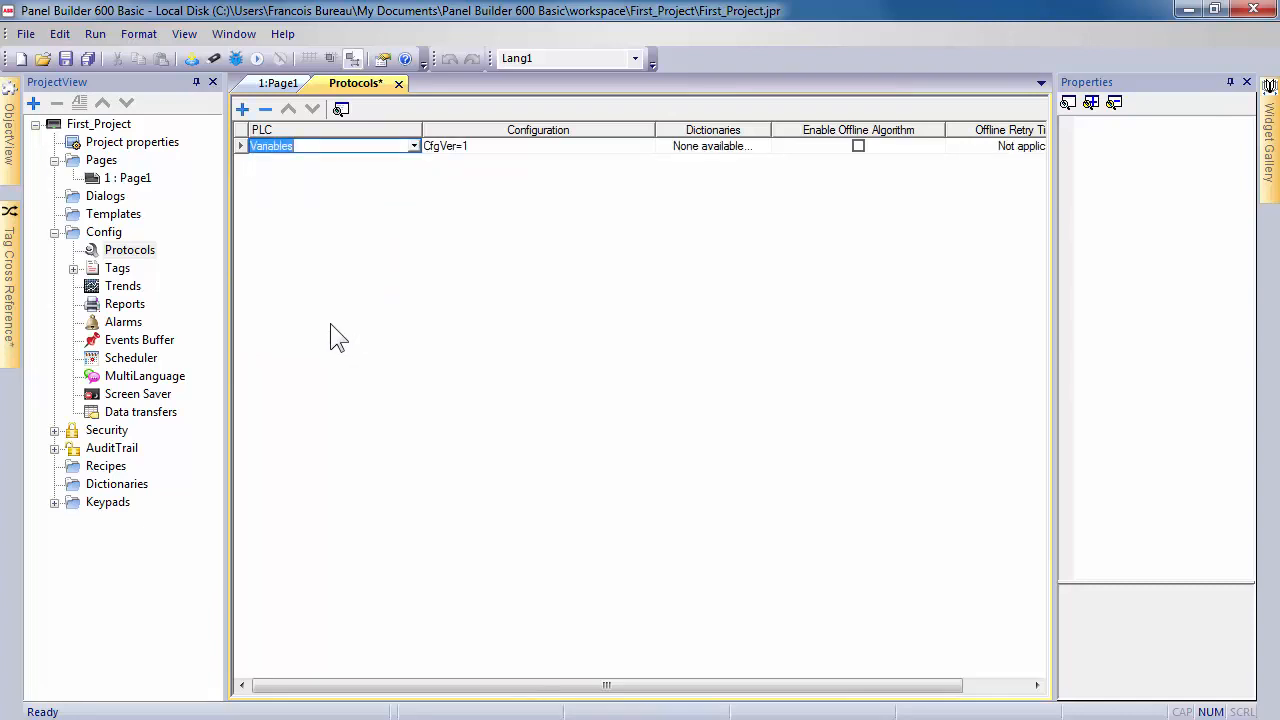
pyautogui.moveTo(120, 284)
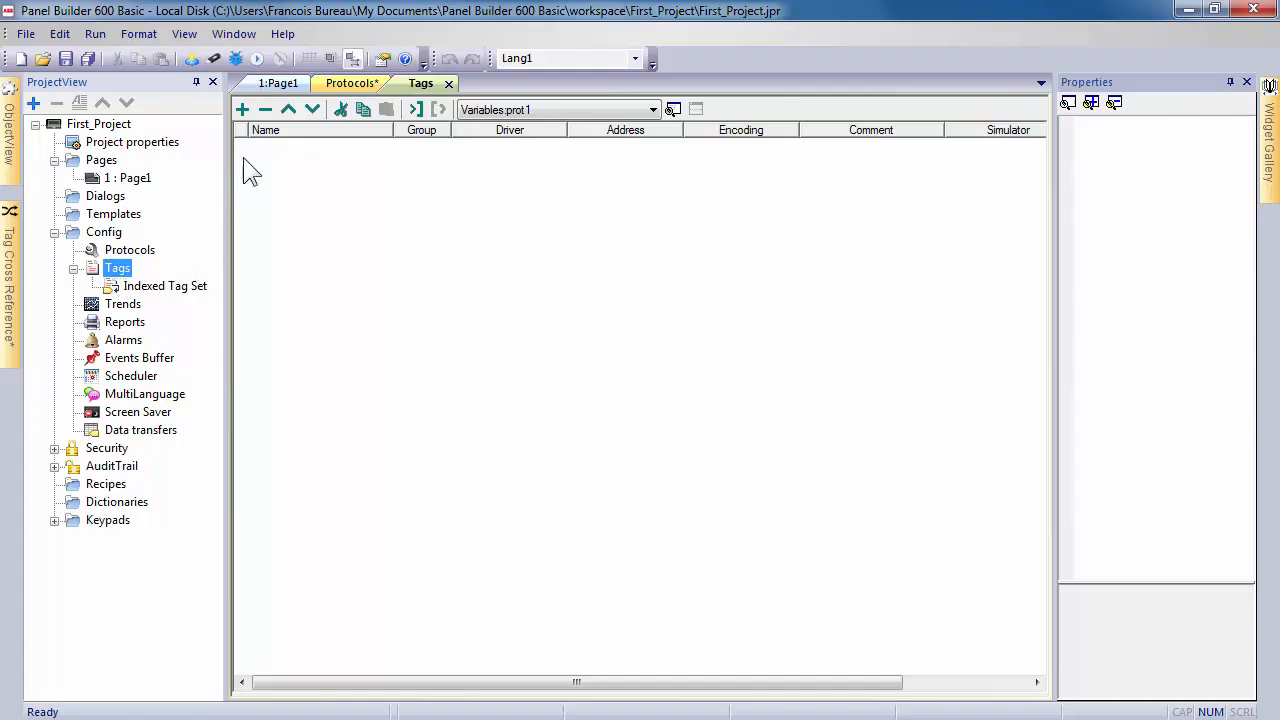
# - Add Tag1 and Tag2 as boolean tags and Tag3 as an int tag
pyautogui.click(242, 110)
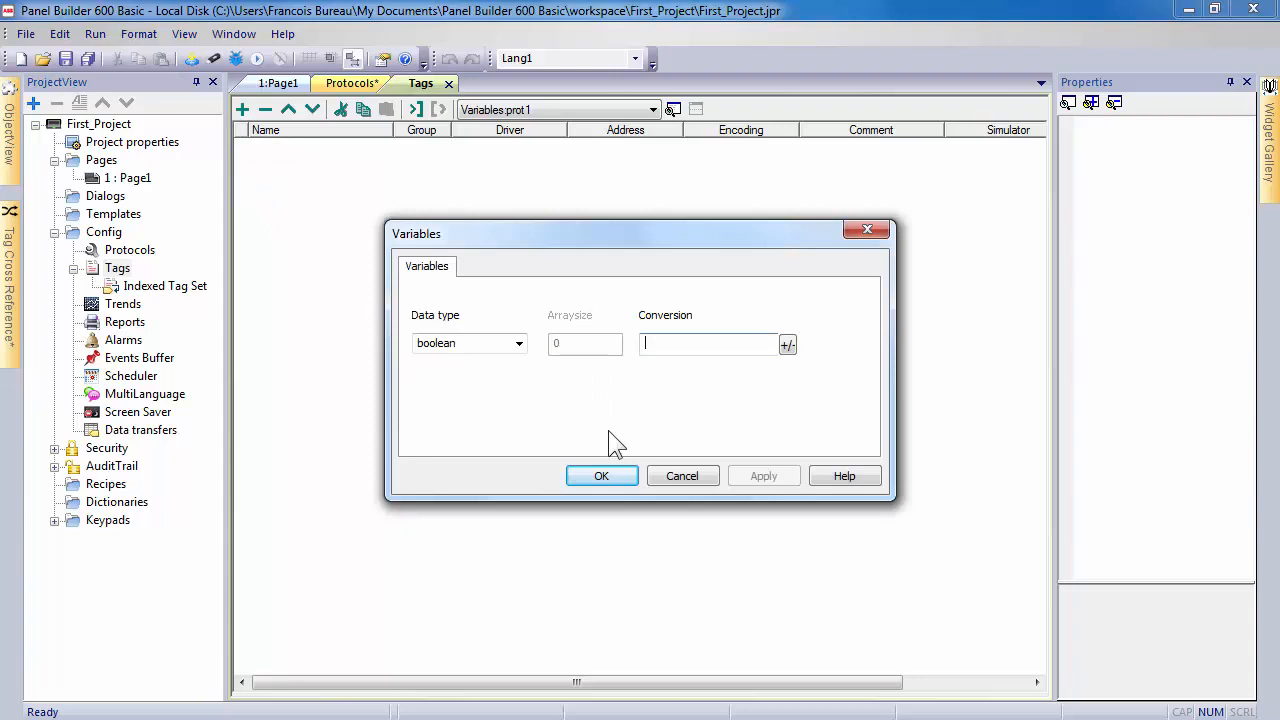
pyautogui.click(600, 476)
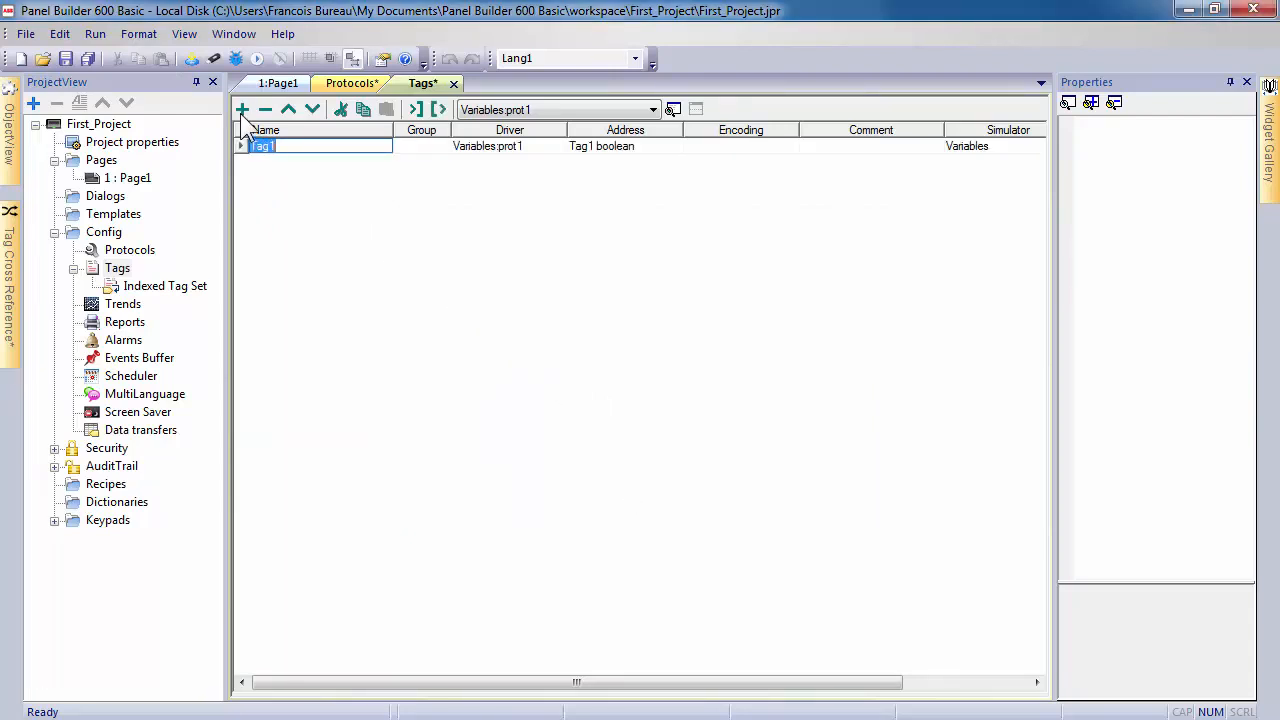
pyautogui.click(244, 108)
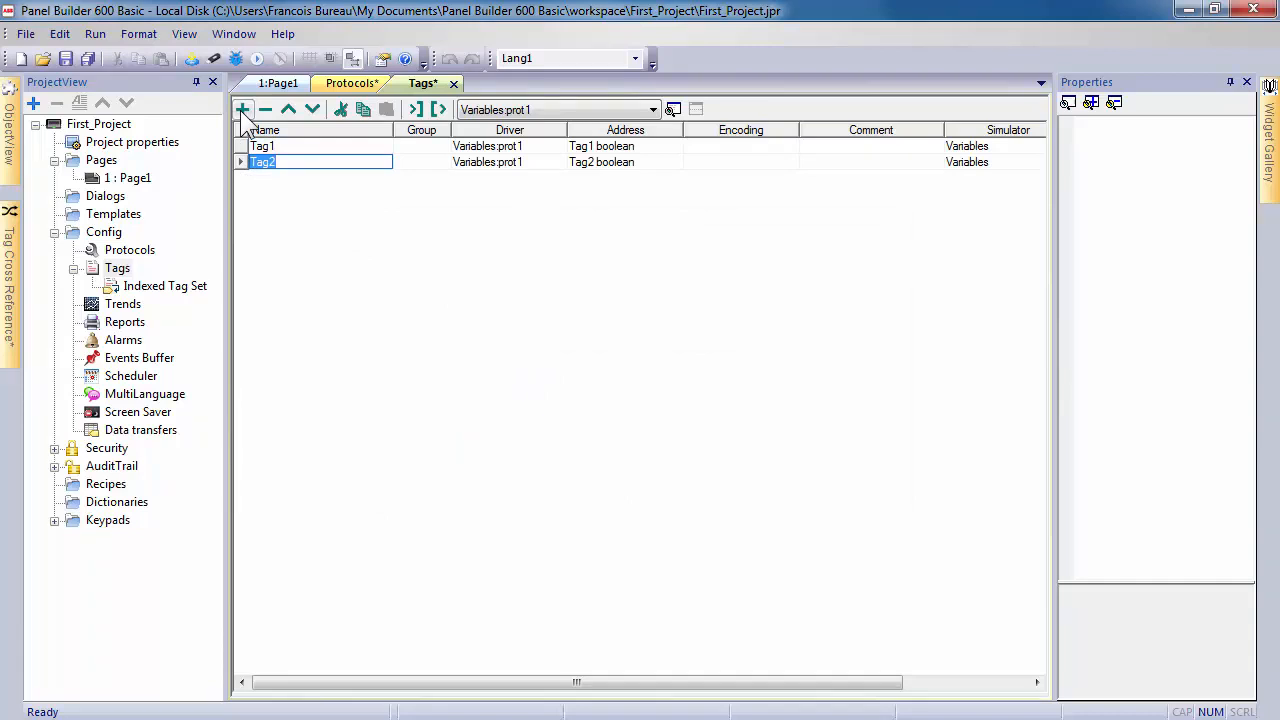
pyautogui.click(244, 108)
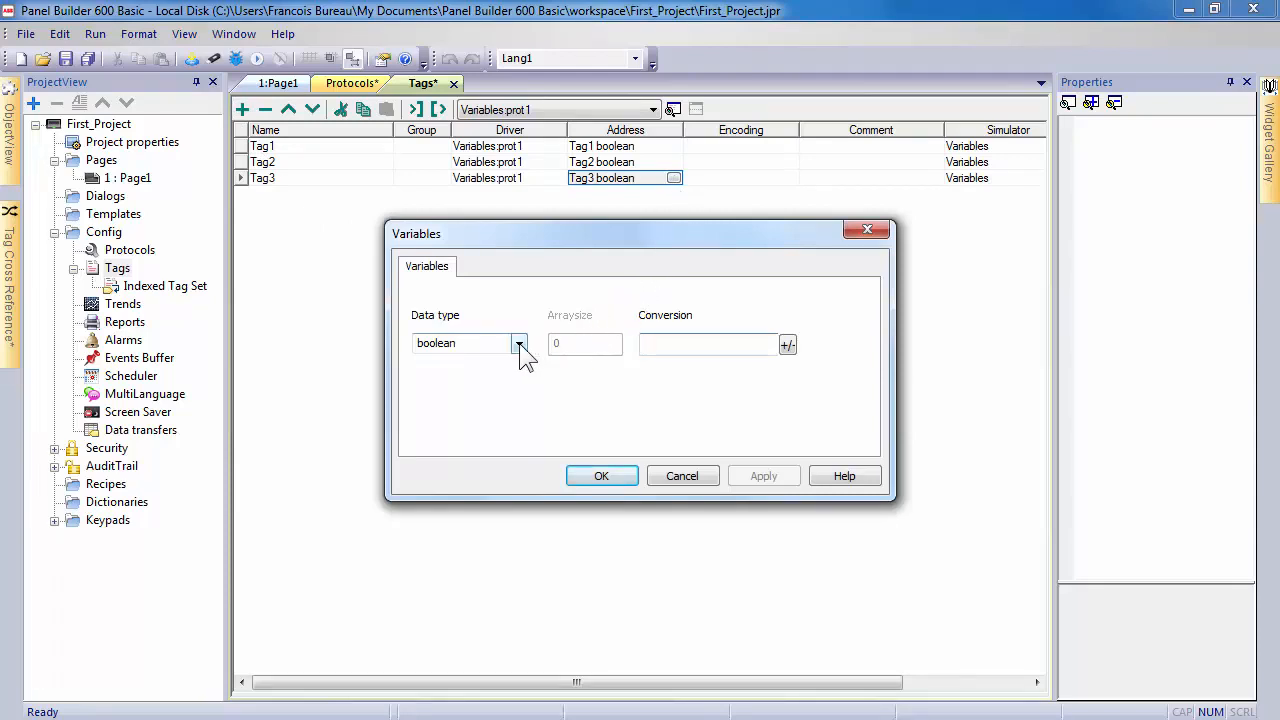
pyautogui.click(520, 344)
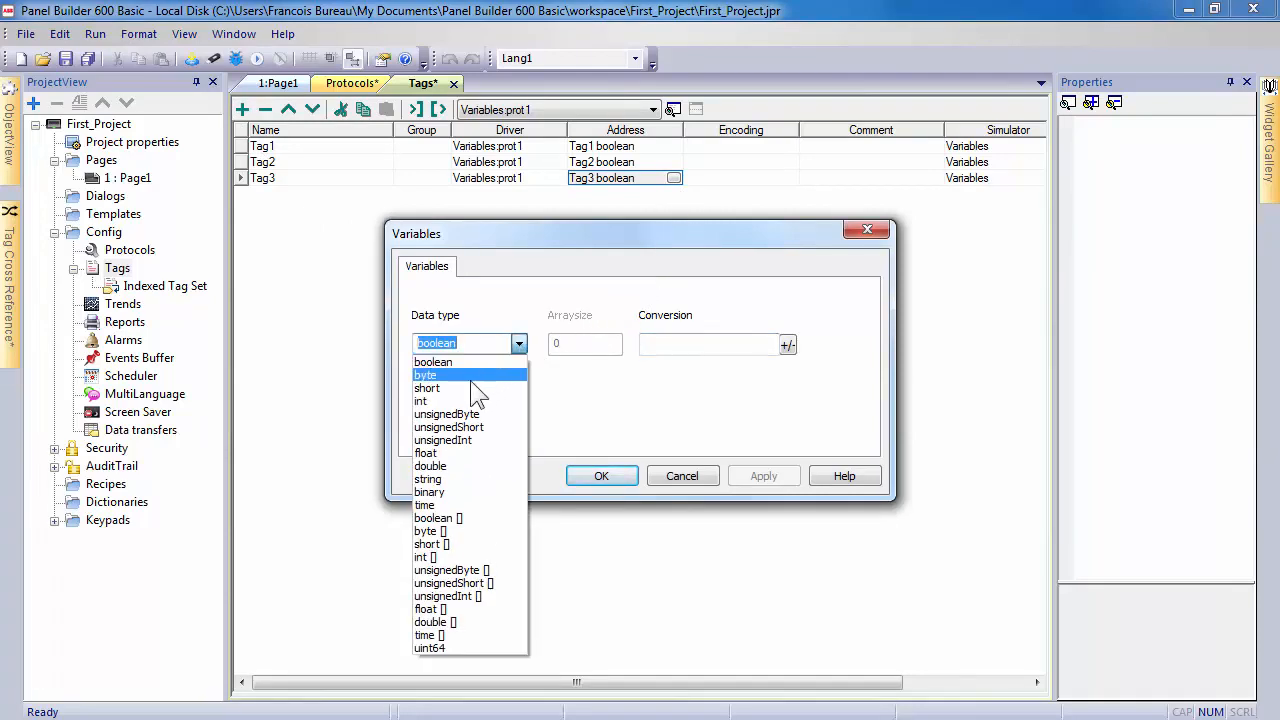
pyautogui.click(420, 400)
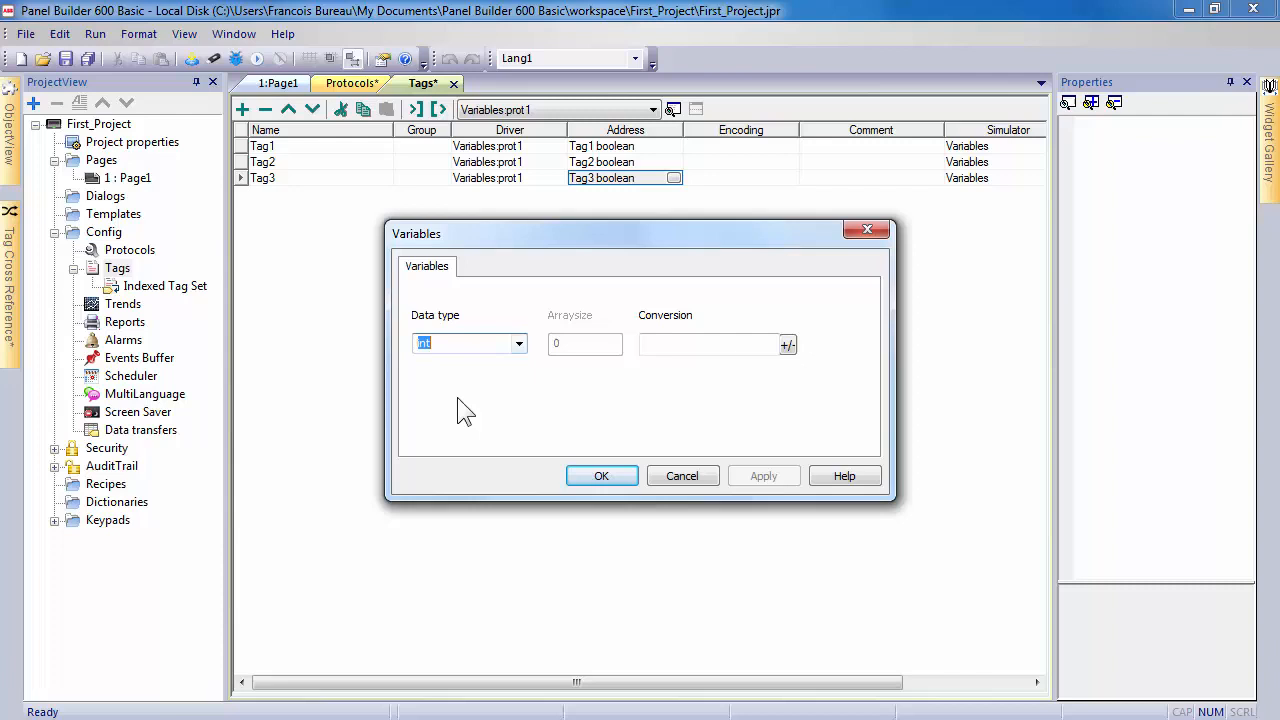
pyautogui.click(600, 476)
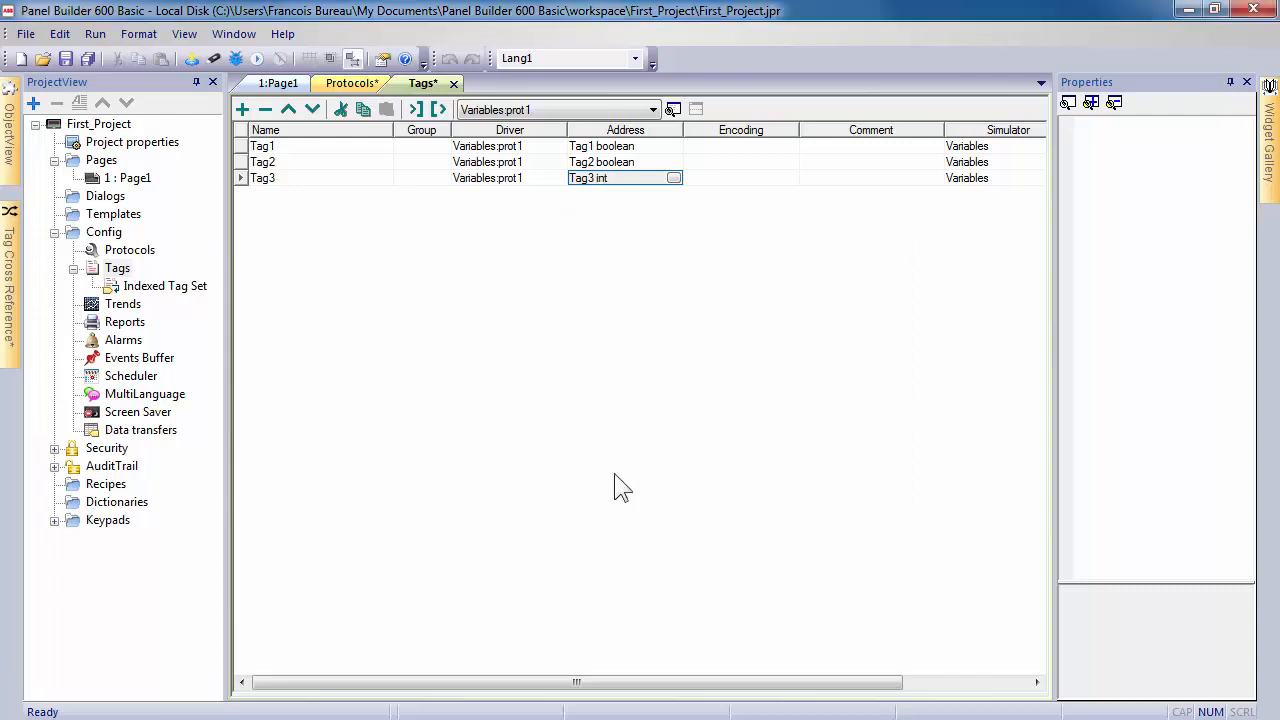
pyautogui.moveTo(504, 454)
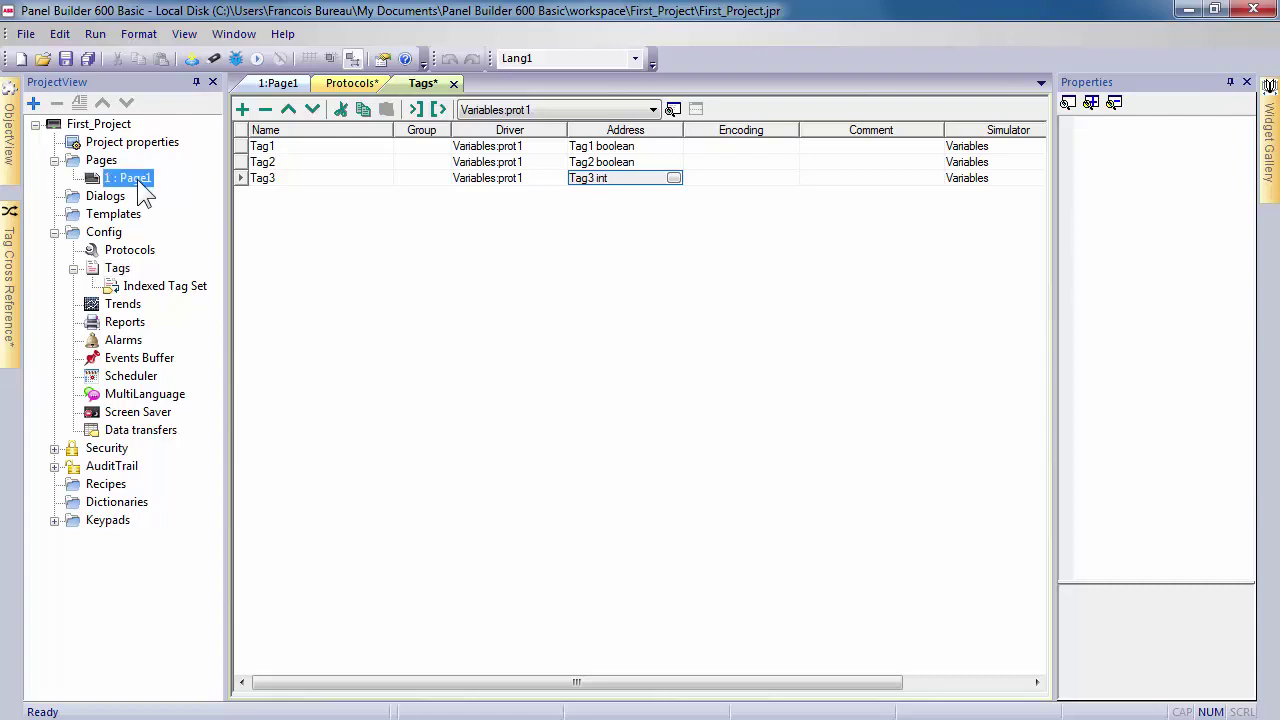
# - Place a keyboard-style push button on Page1 and label it START
pyautogui.doubleClick(128, 176)
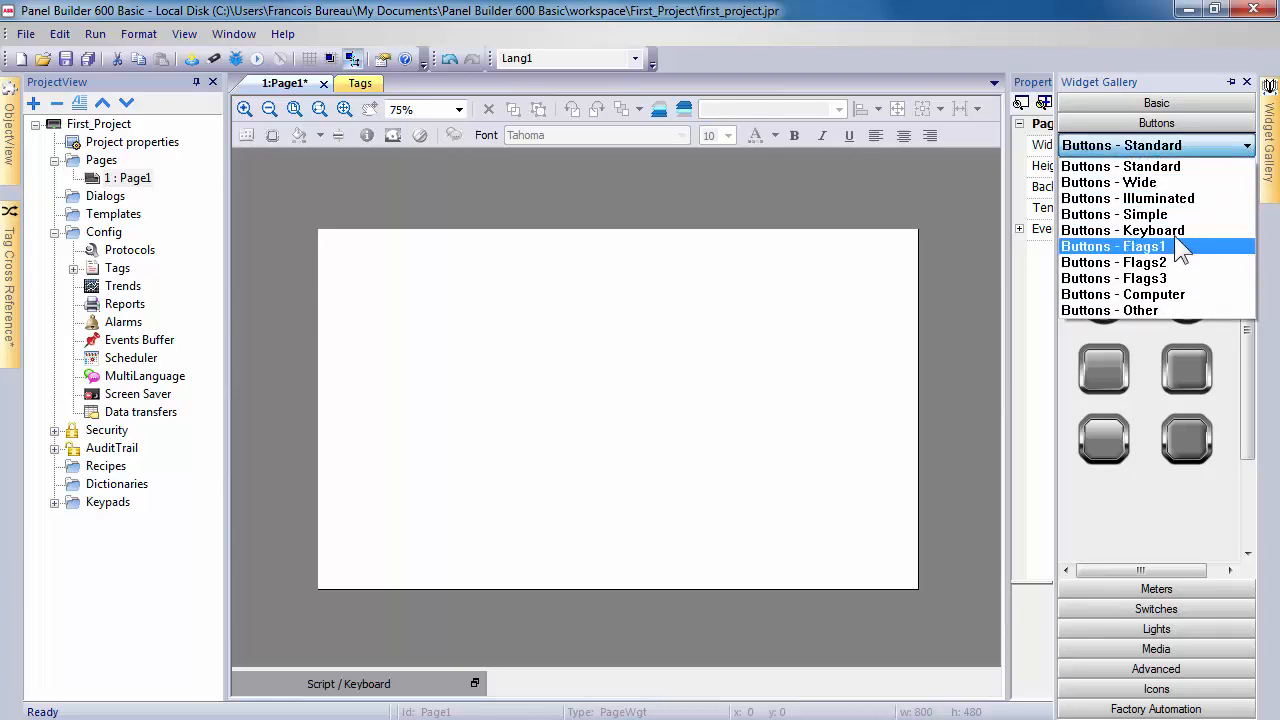
pyautogui.moveTo(1122, 230)
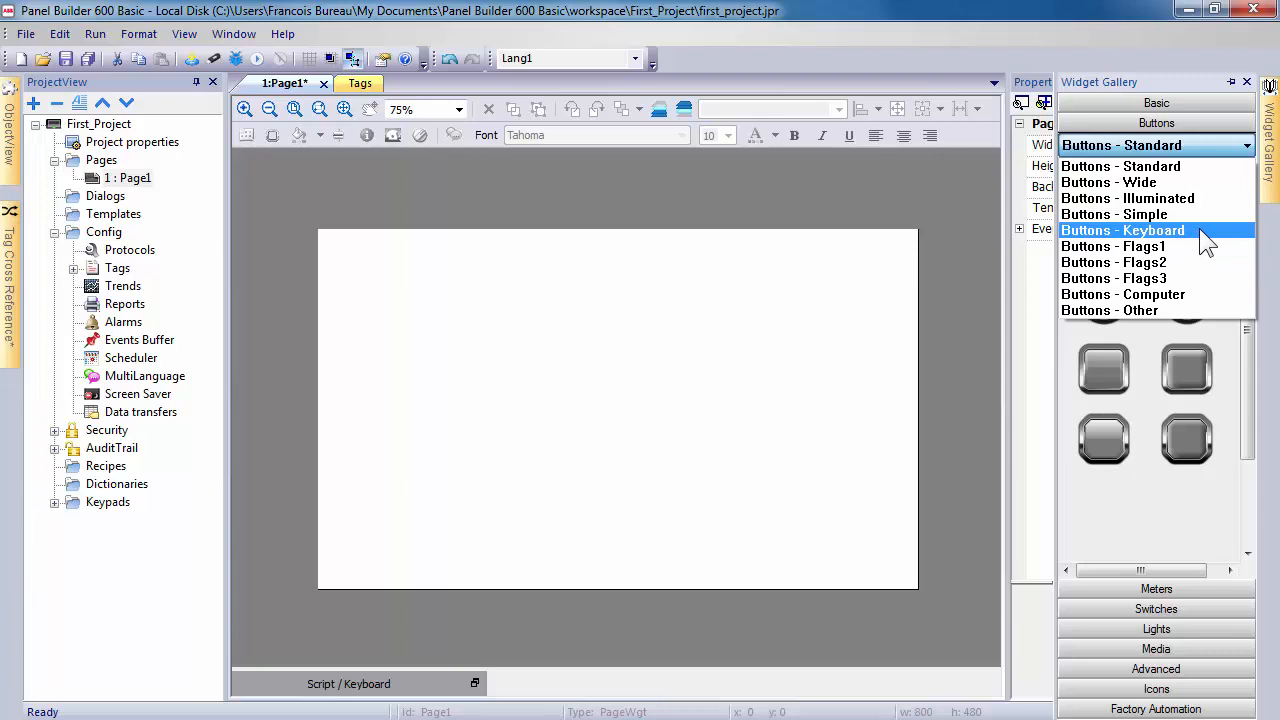
pyautogui.click(1124, 230)
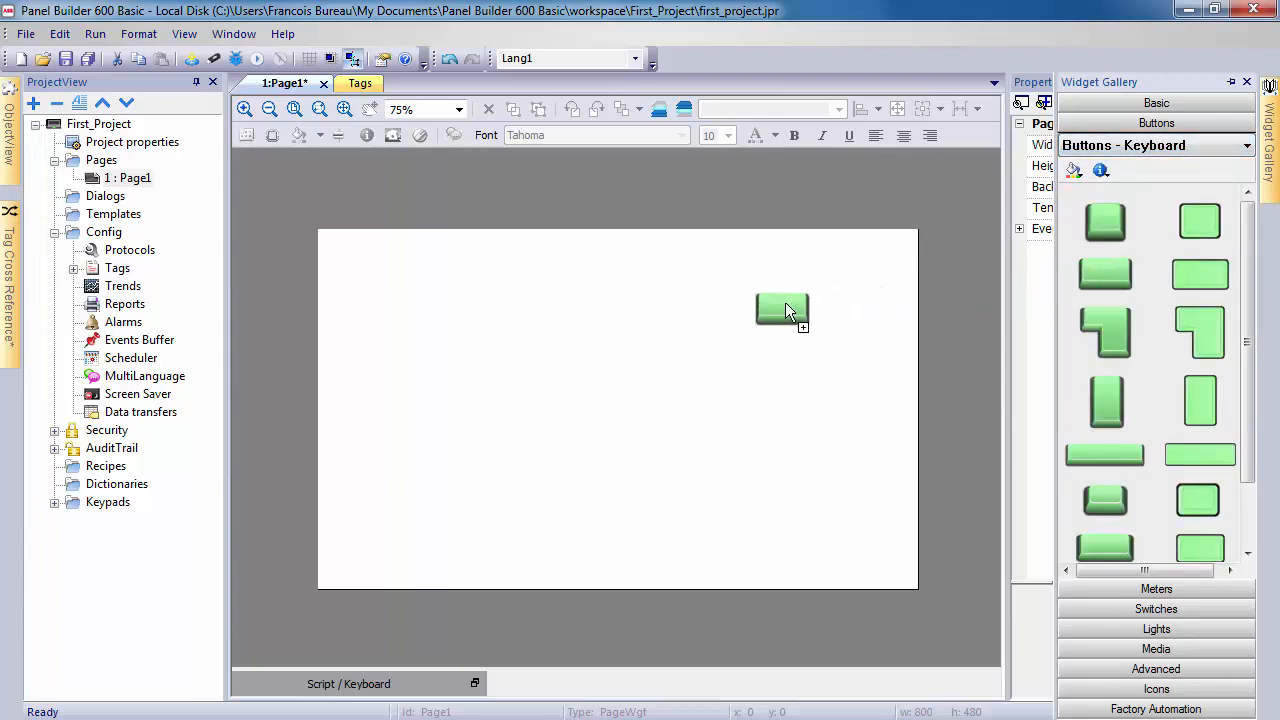
pyautogui.moveTo(782, 308); pyautogui.dragTo(460, 304)
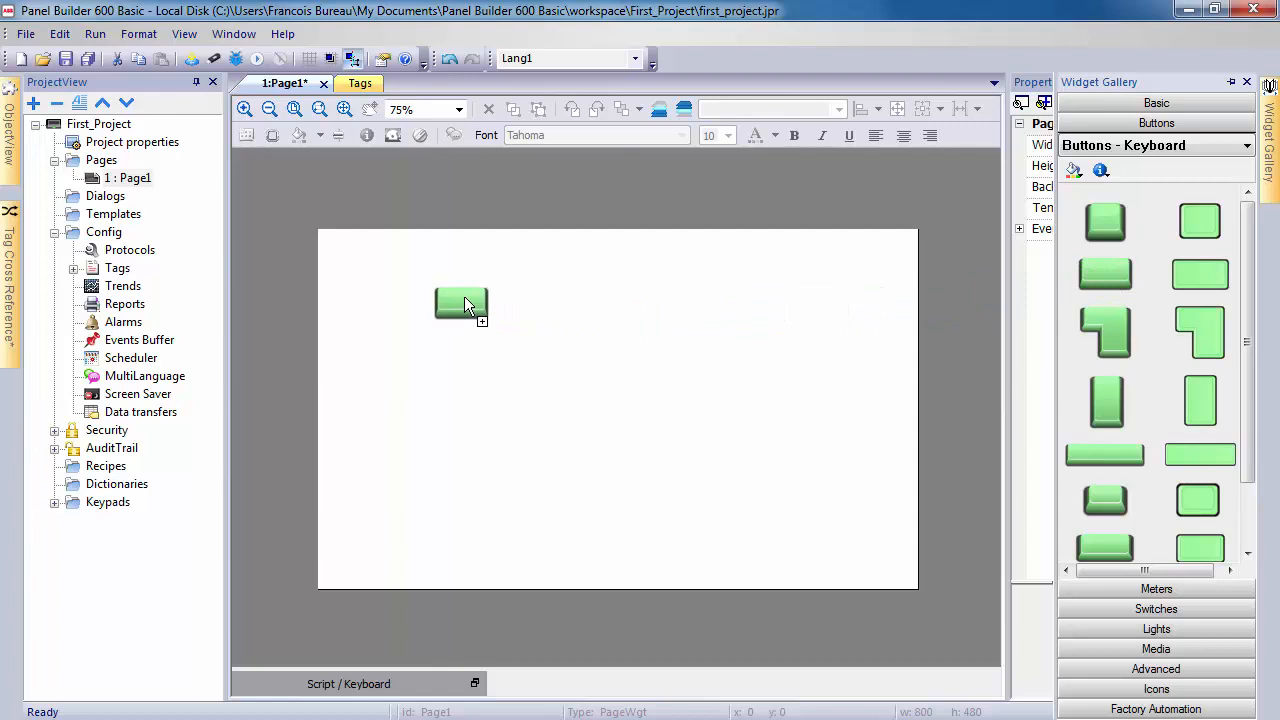
pyautogui.click(460, 304)
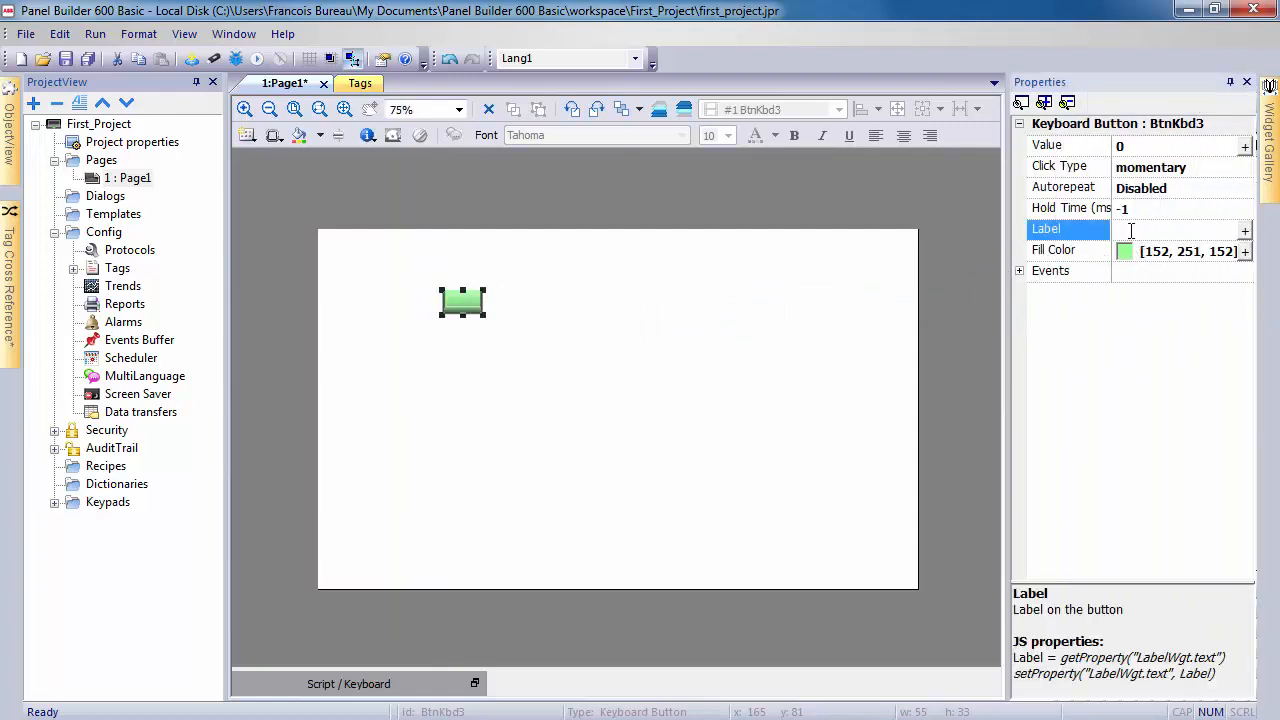
pyautogui.write('START')
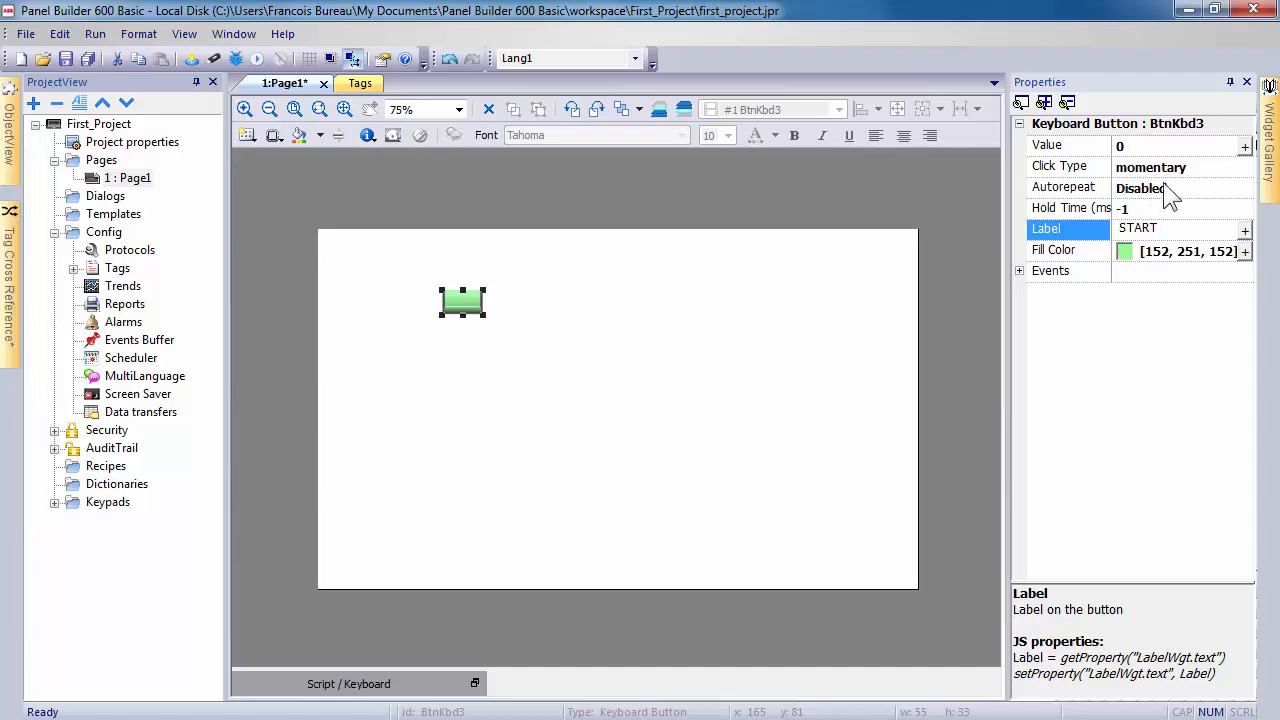
# - Link the START button's value to boolean Tag1 as Read/Write
pyautogui.click(1244, 144)
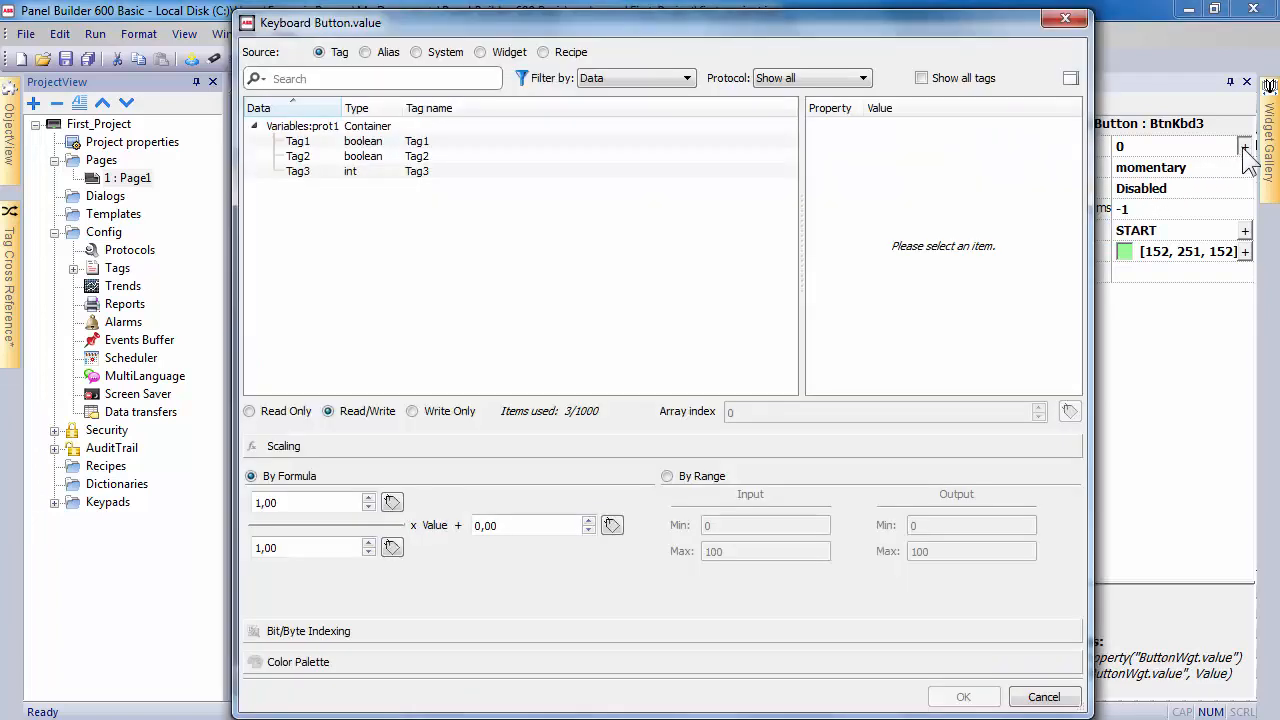
pyautogui.click(298, 140)
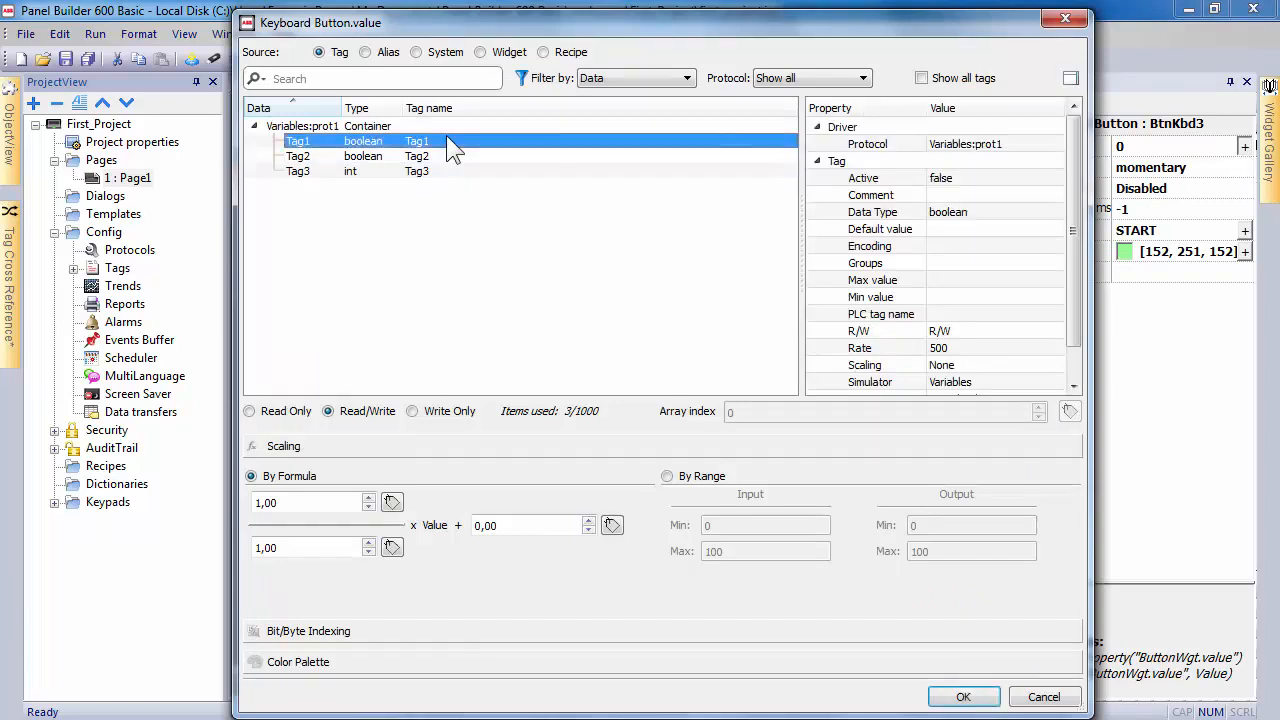
pyautogui.moveTo(460, 388)
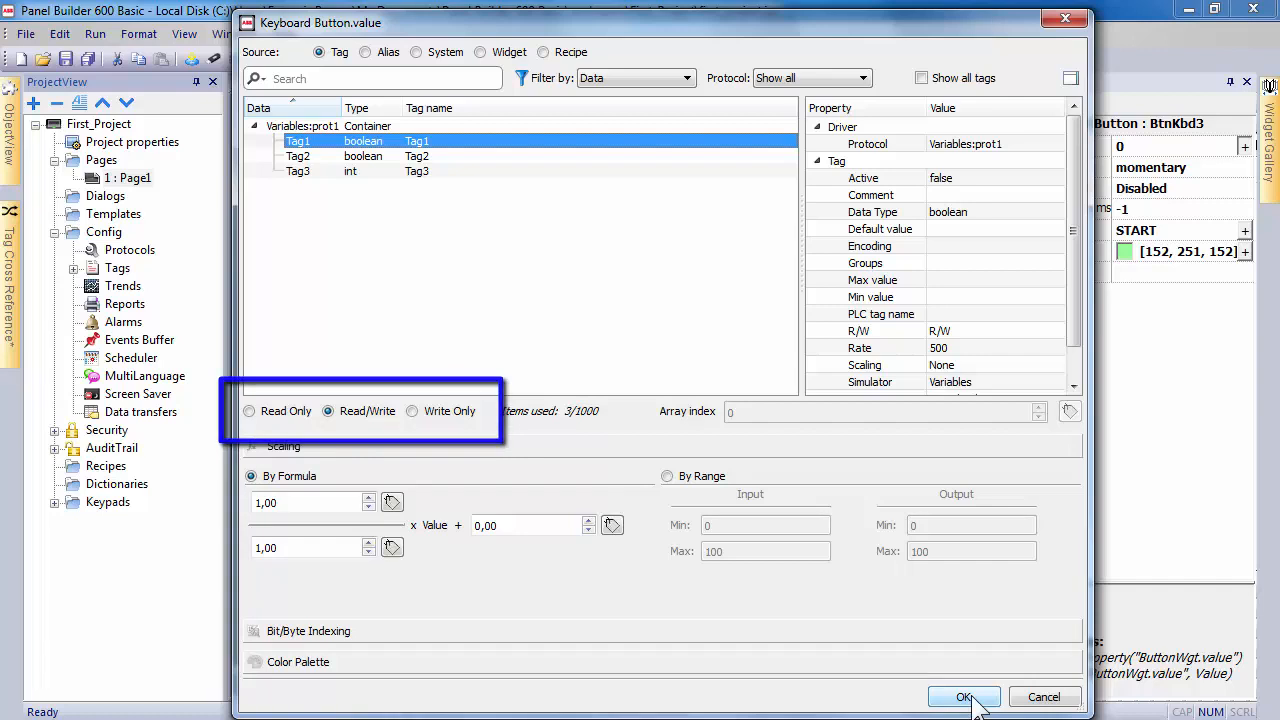
pyautogui.click(960, 696)
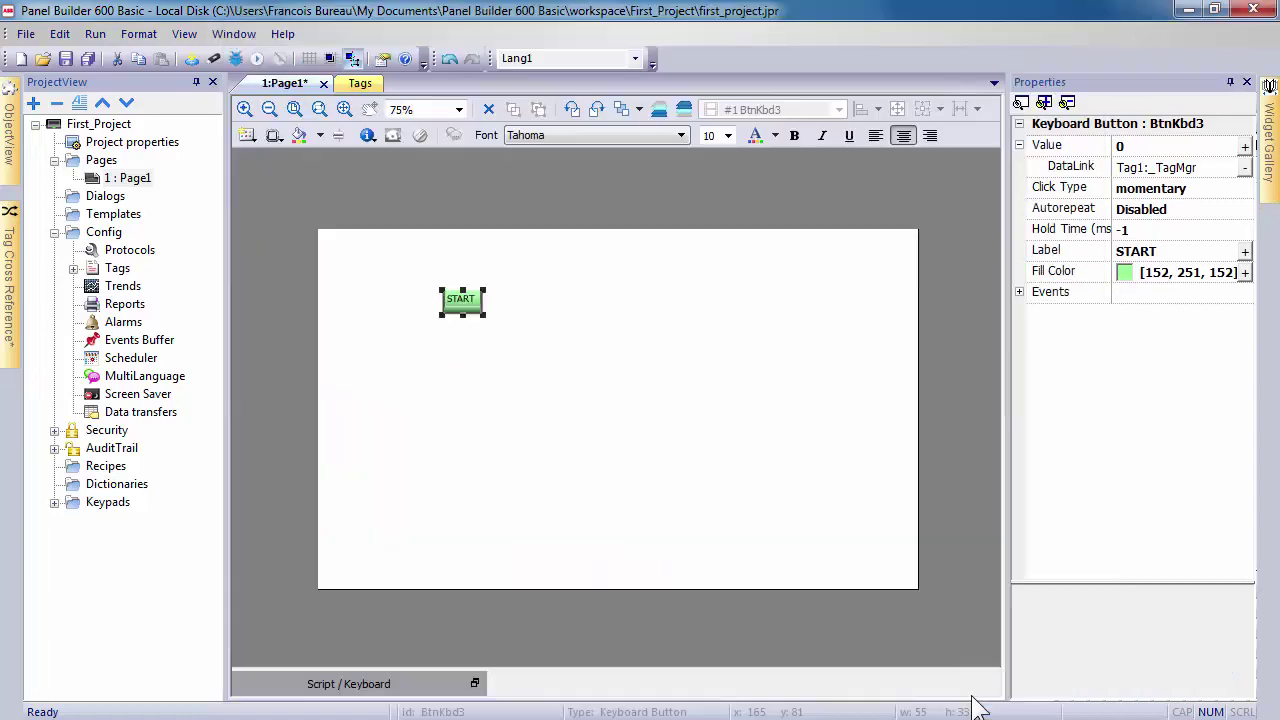
pyautogui.moveTo(1270, 220)
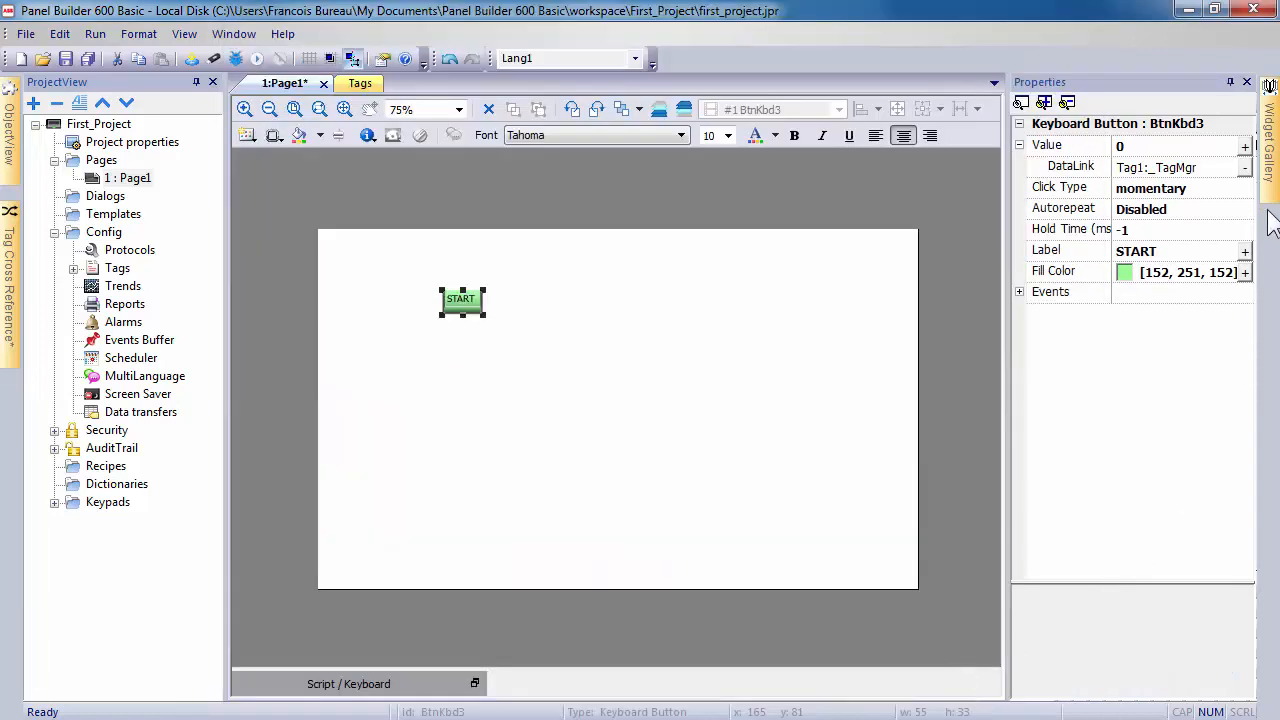
# - Place an indicator light next to START with its value reading Tag1 as Read Only
pyautogui.click(1270, 120)
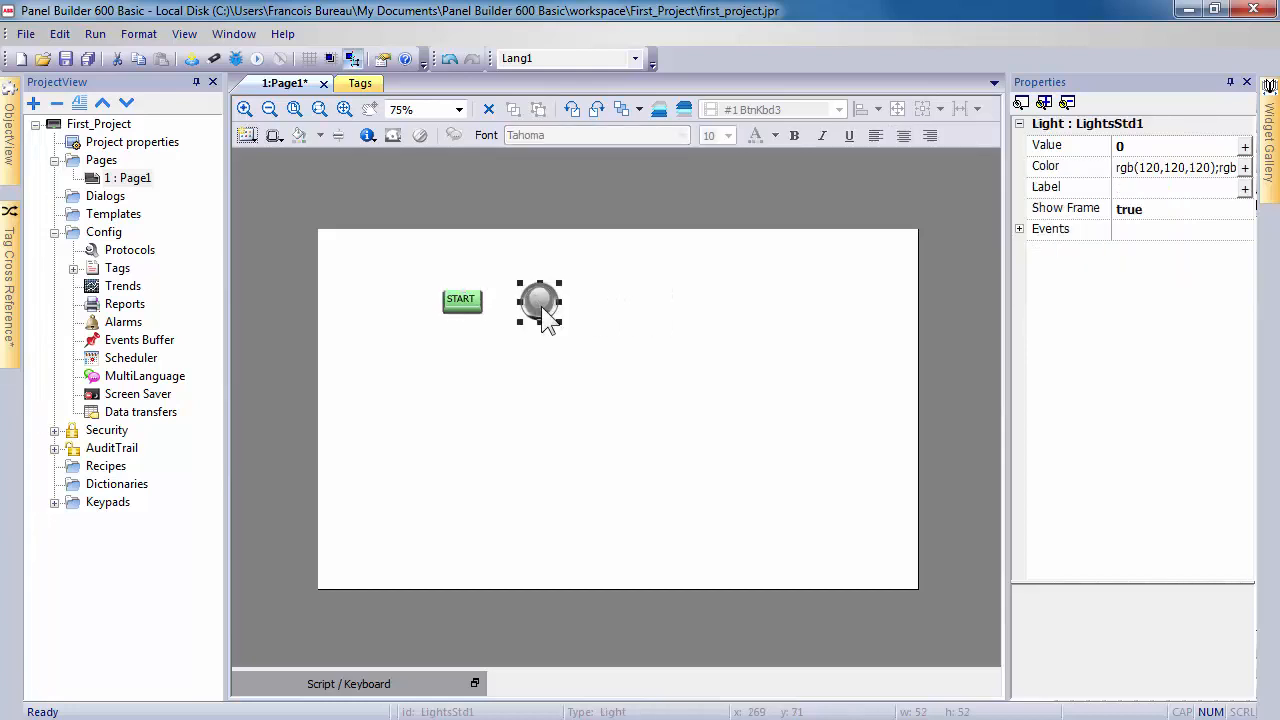
pyautogui.click(1244, 144)
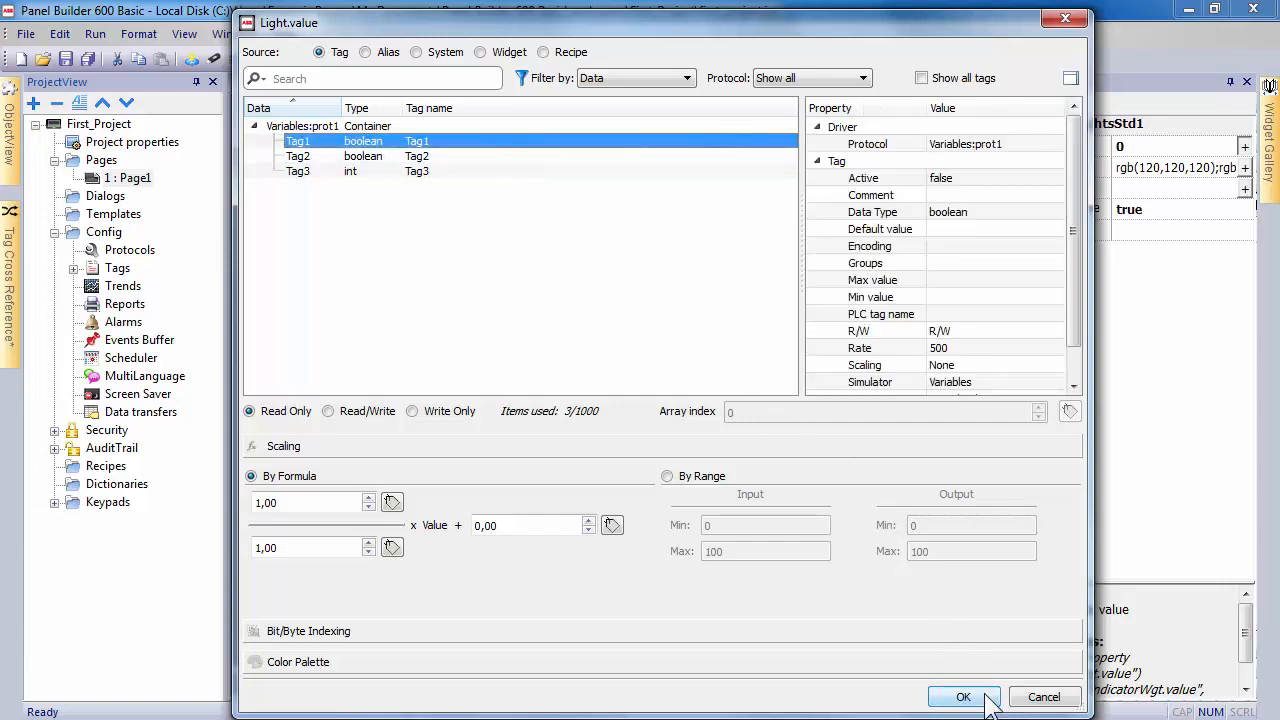
pyautogui.click(960, 696)
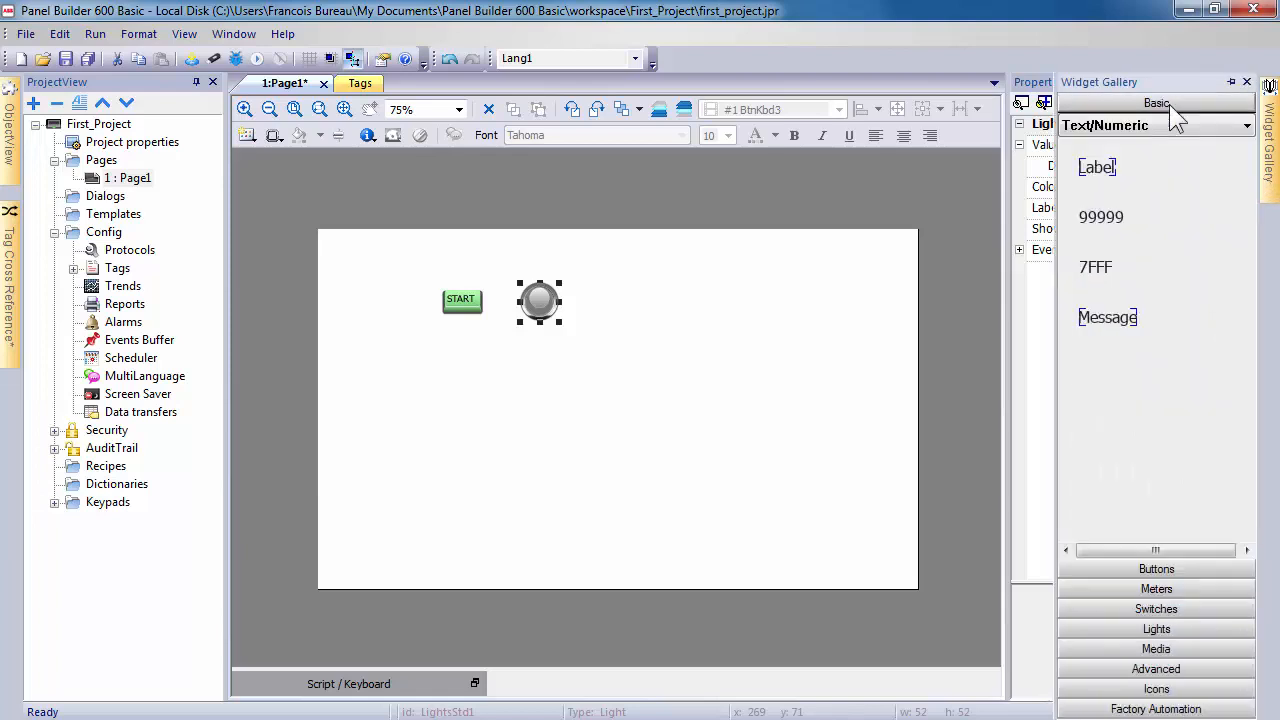
# - Place a text widget below the START button reading SPEED
pyautogui.moveTo(1098, 168); pyautogui.dragTo(460, 384)
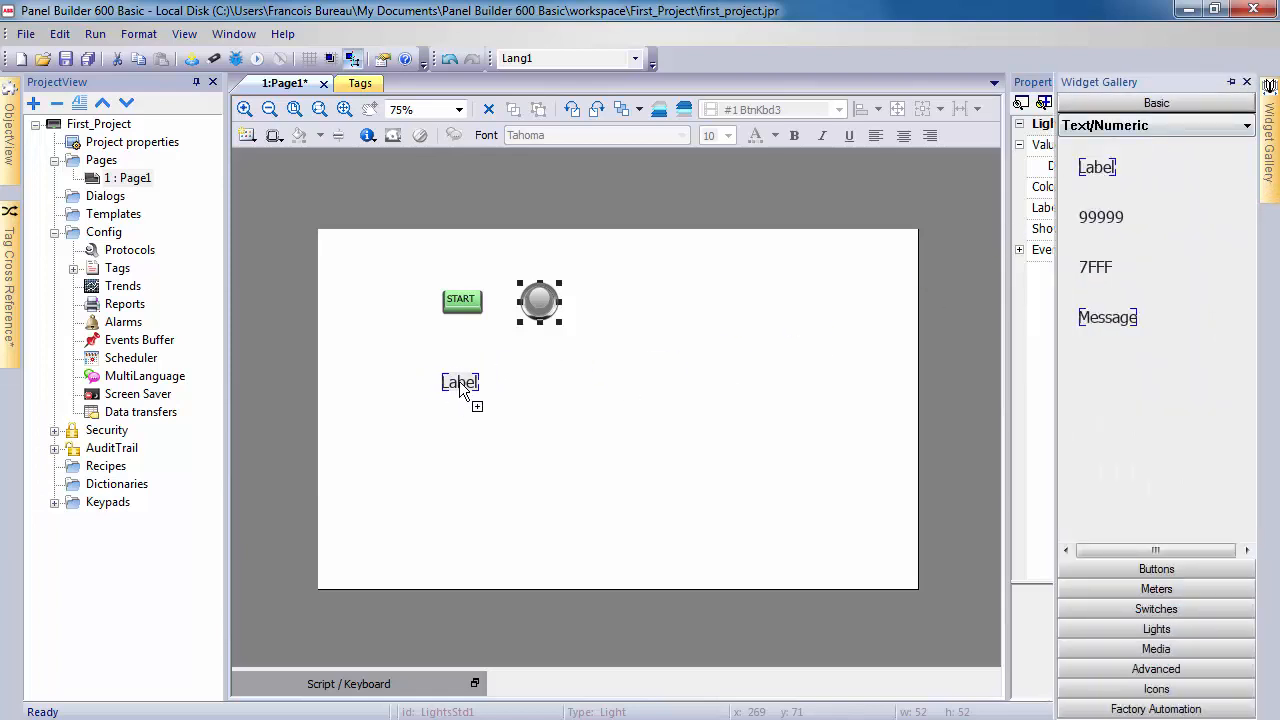
pyautogui.doubleClick(460, 384)
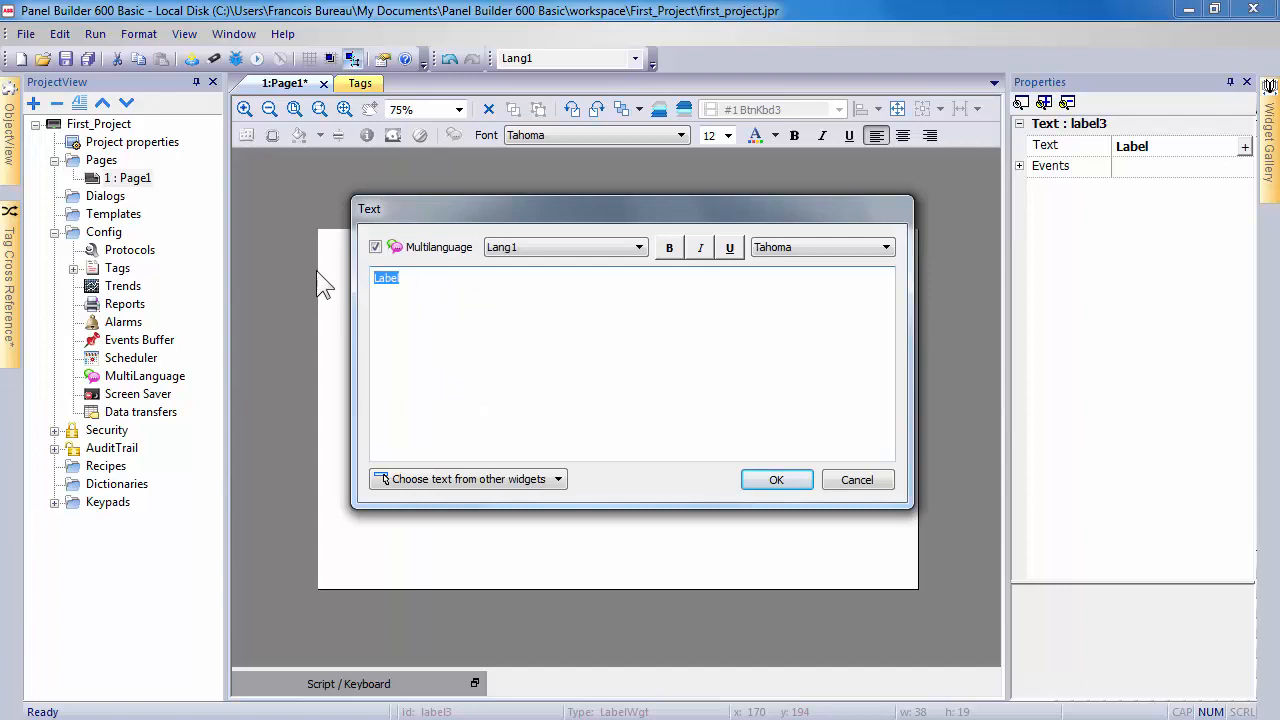
pyautogui.write('SPEED')
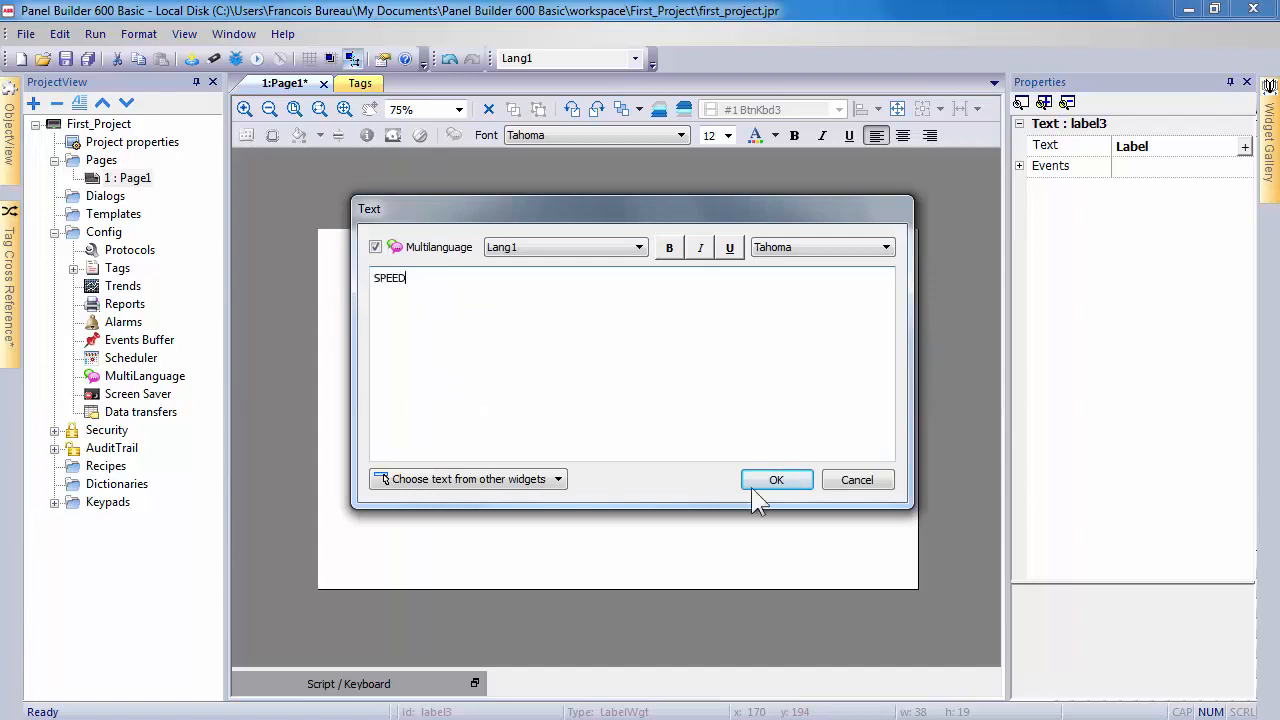
pyautogui.click(776, 480)
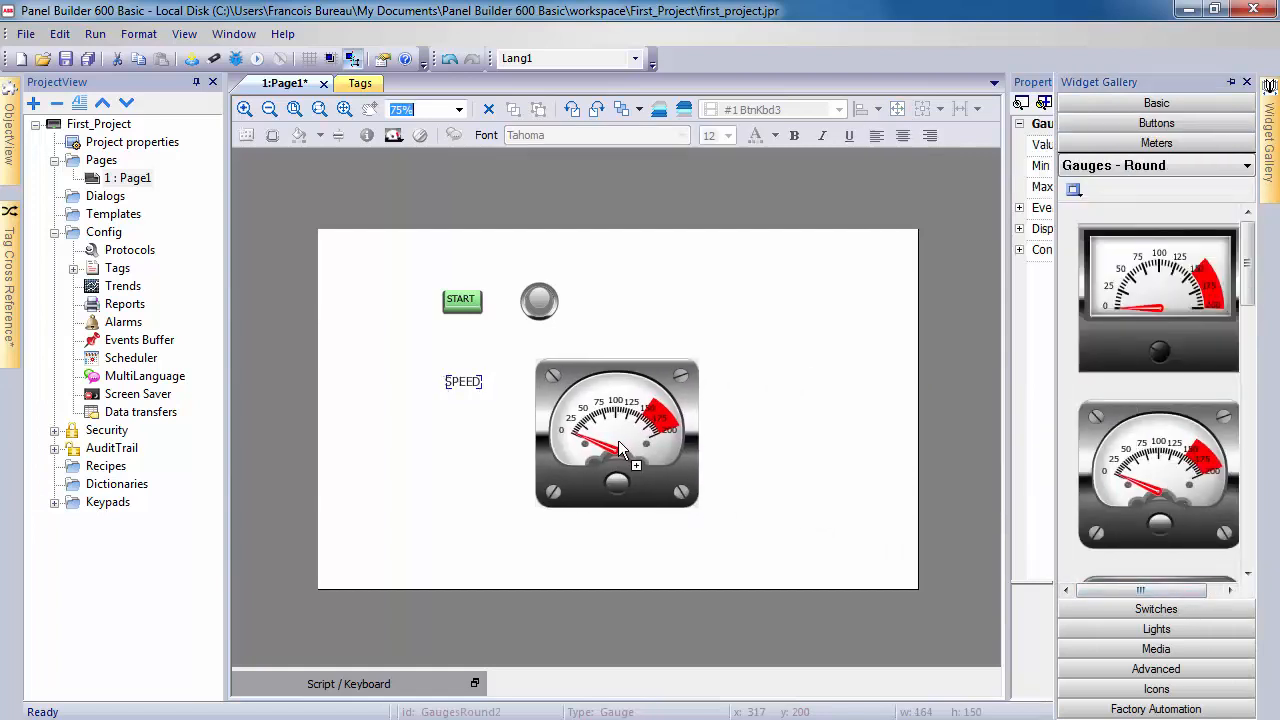
# - Link the round gauge's needle value to int Tag3
pyautogui.doubleClick(616, 432)
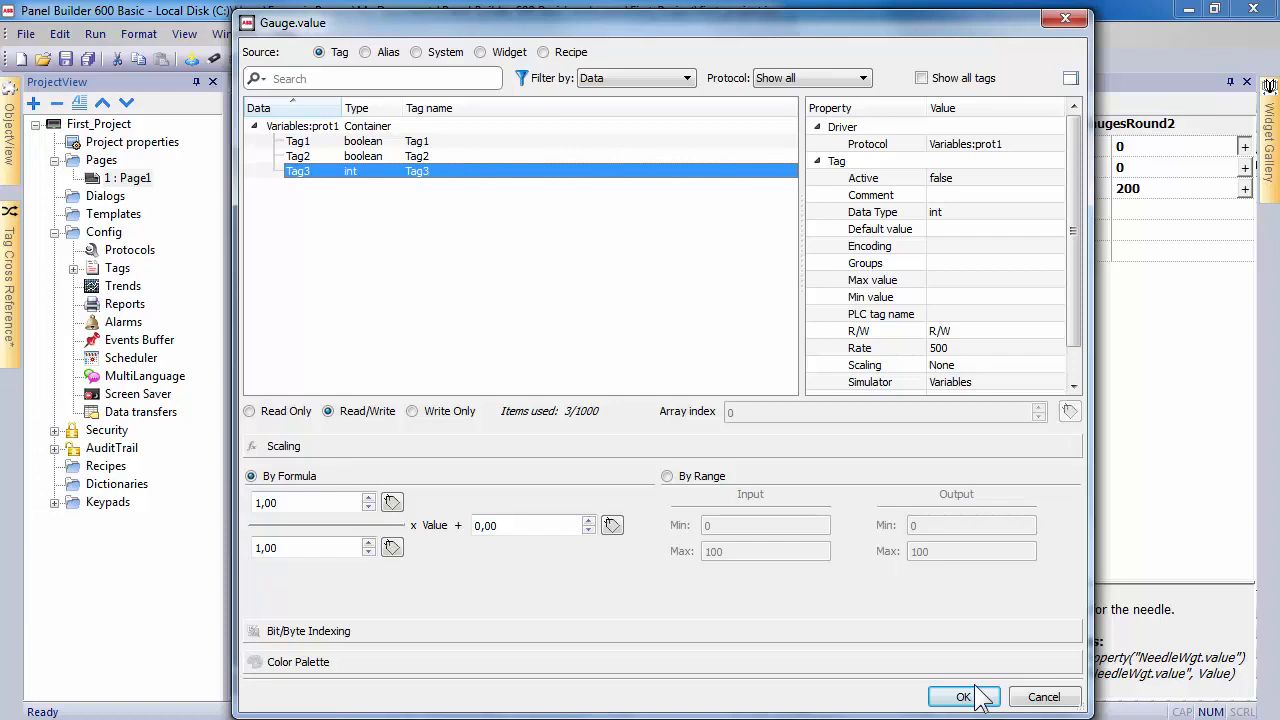
pyautogui.click(956, 696)
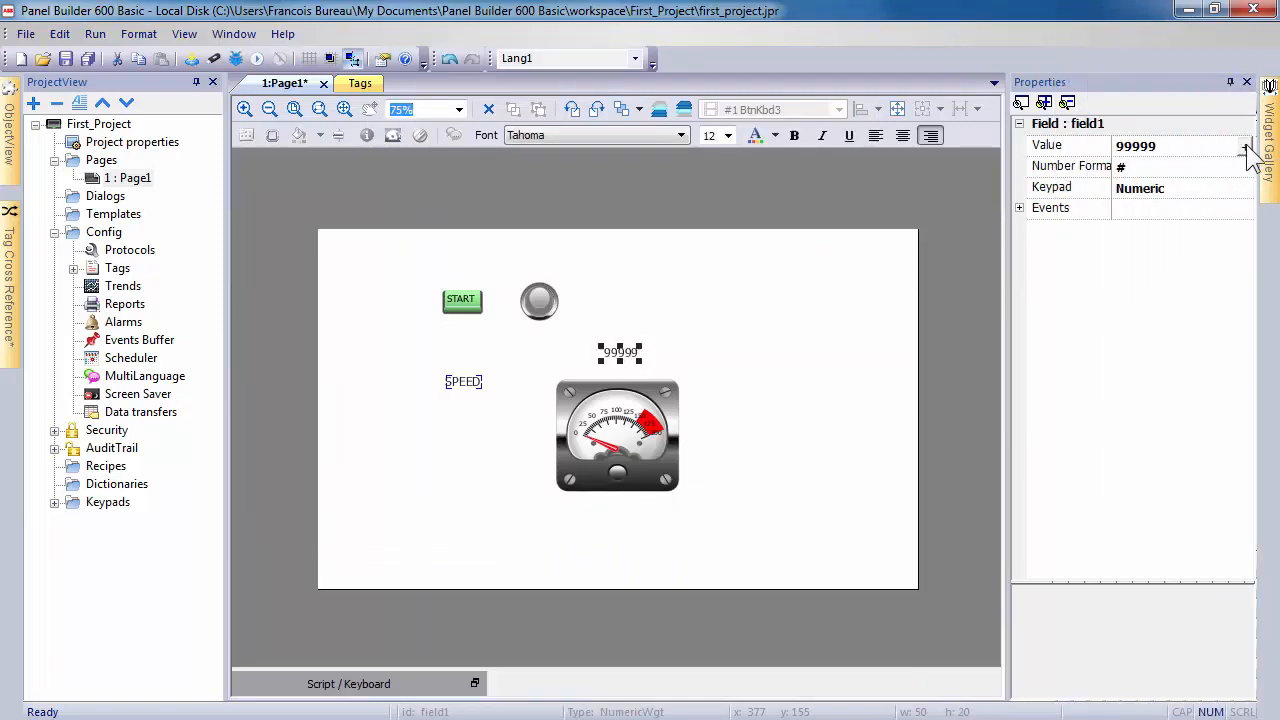
# - Link the 99999 numeric field's value to Tag3 as Read Only
pyautogui.click(1252, 144)
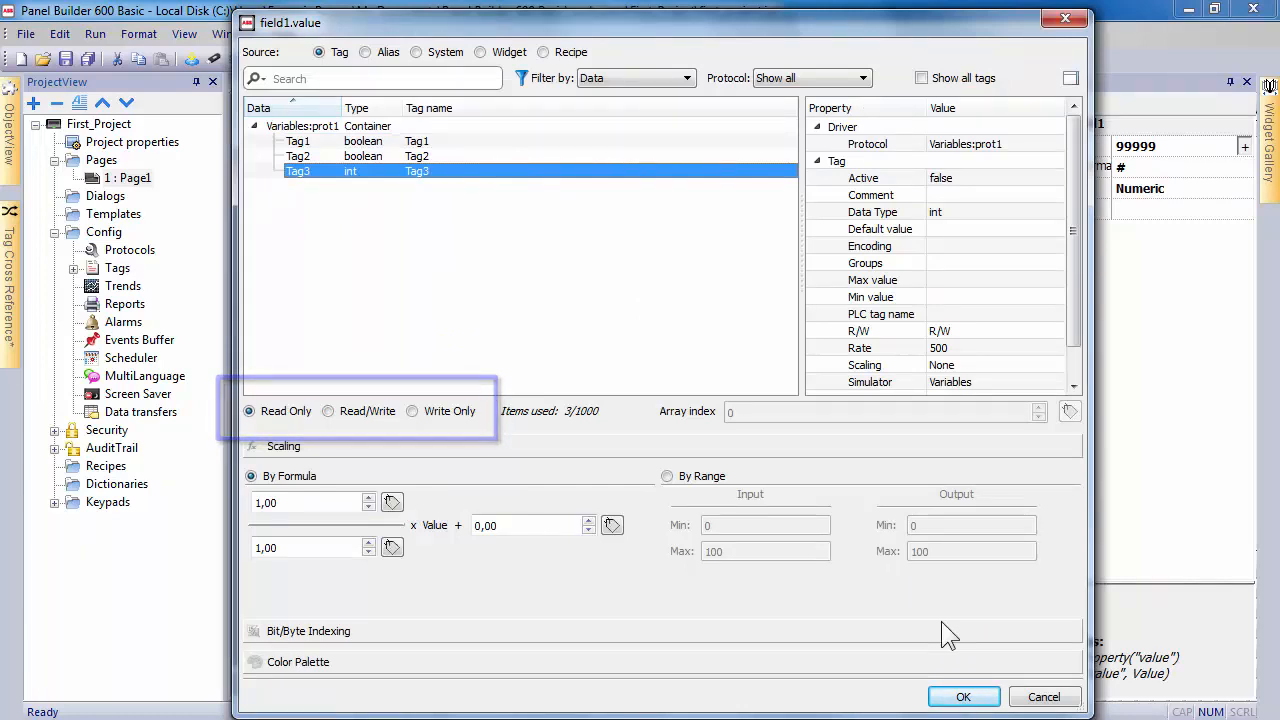
pyautogui.click(964, 696)
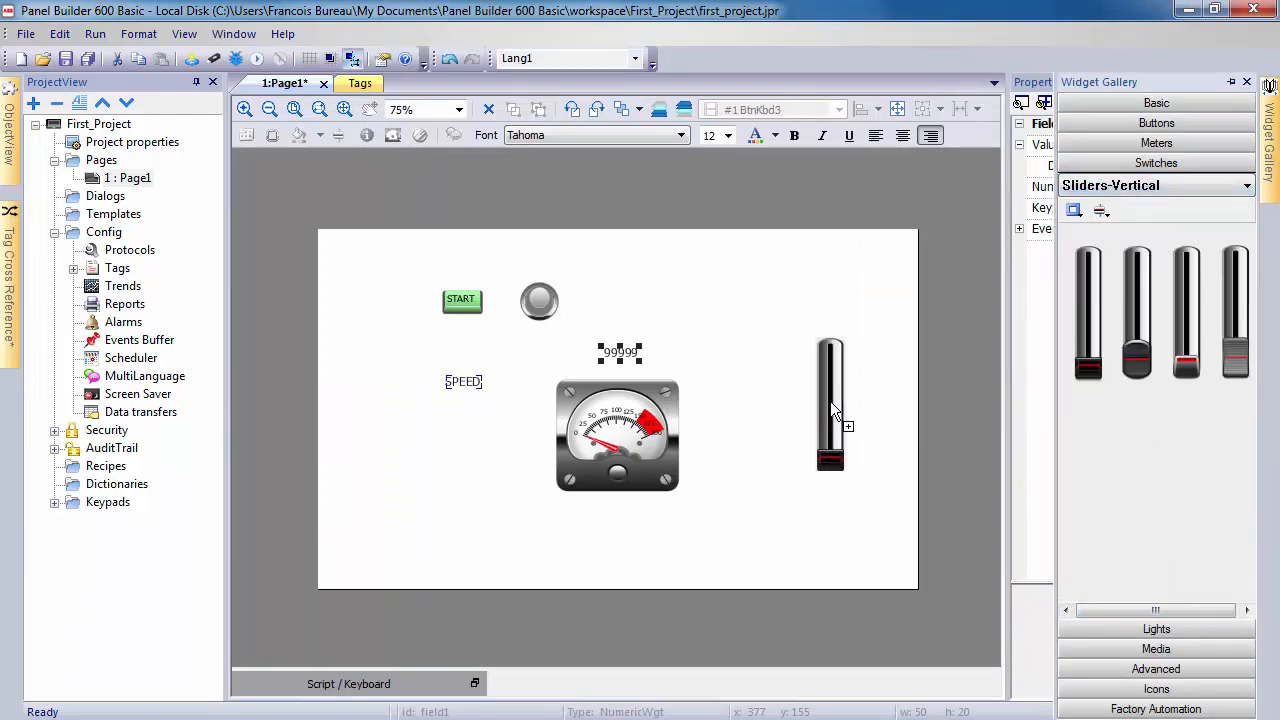
# - Drag a vertical slider from the gallery onto Page1, left of the gauge
pyautogui.moveTo(830, 404); pyautogui.dragTo(530, 436)
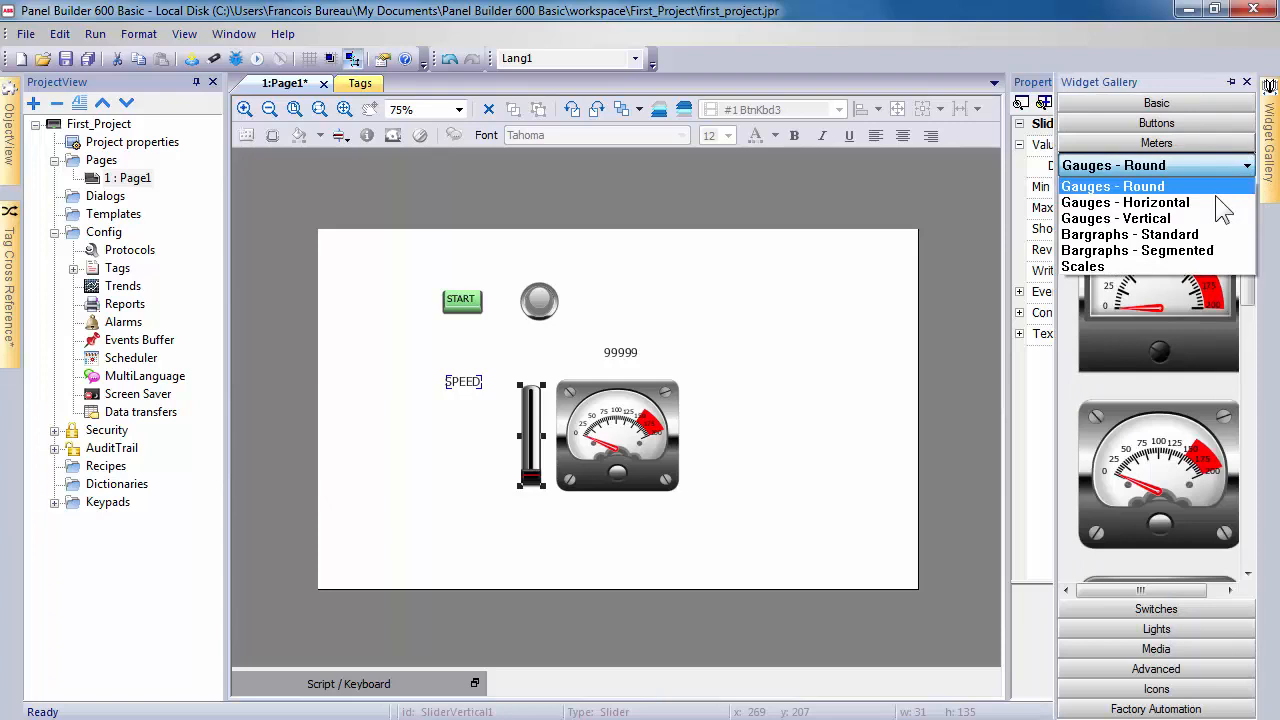
# - Place a standard bargraph below the gauge with Max 200 and Value linked to Tag3
pyautogui.click(1136, 234)
pyautogui.write('20')
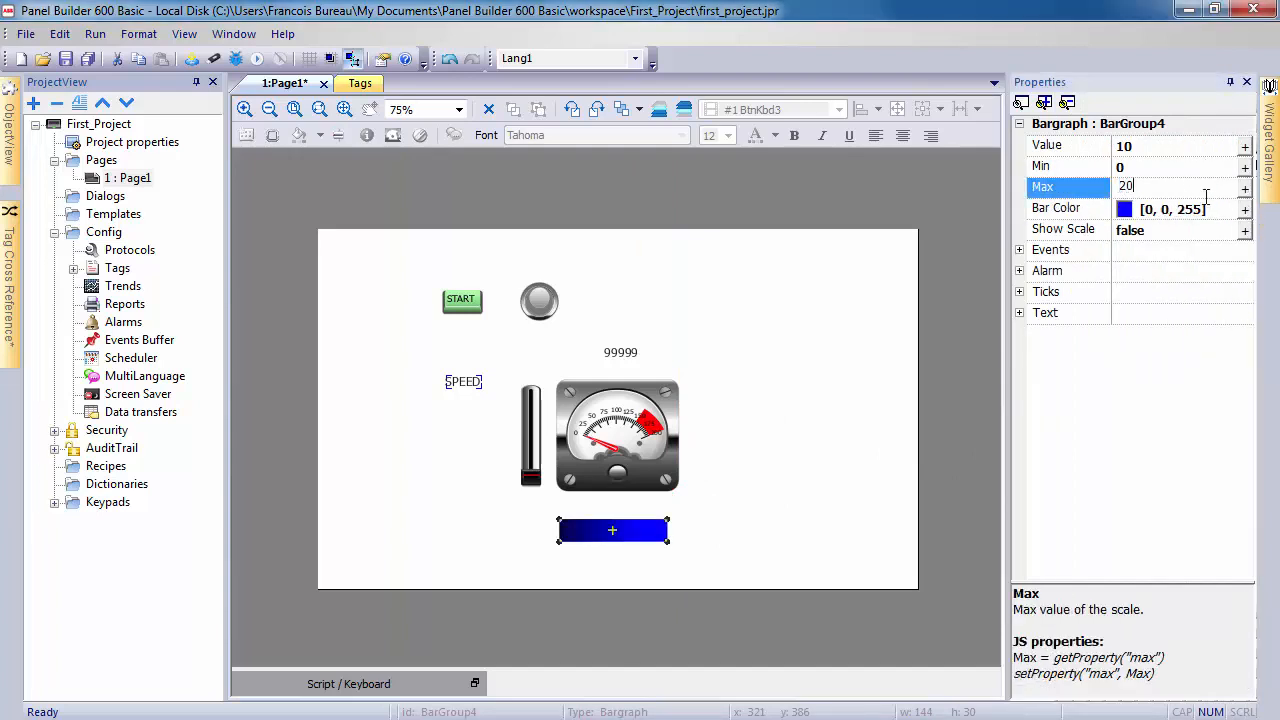
pyautogui.click(1244, 144)
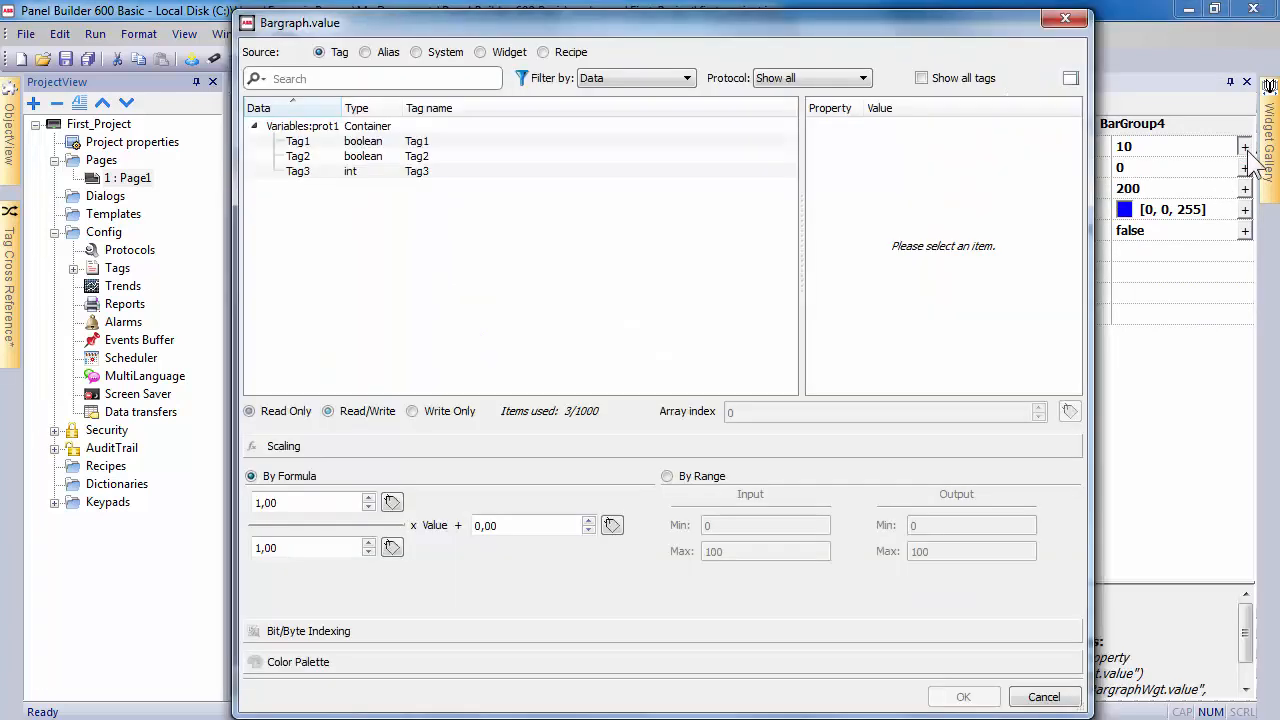
pyautogui.click(964, 696)
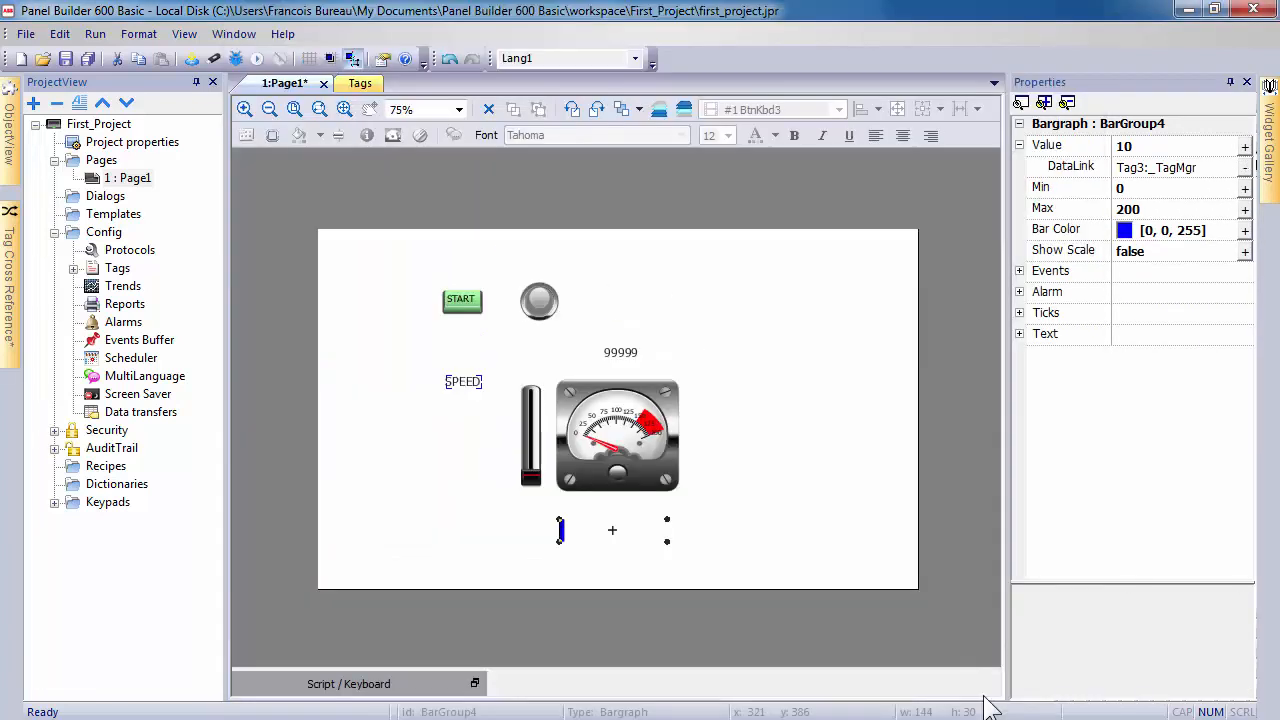
pyautogui.moveTo(950, 624)
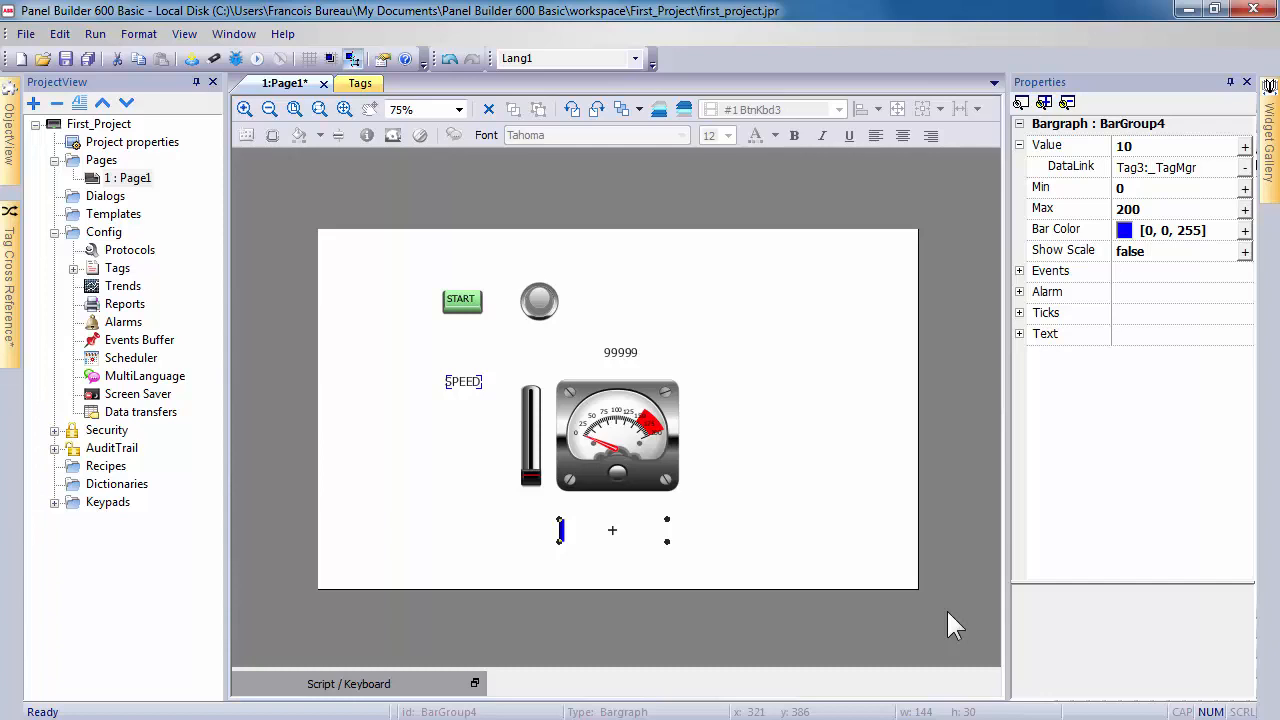
pyautogui.moveTo(432, 230)
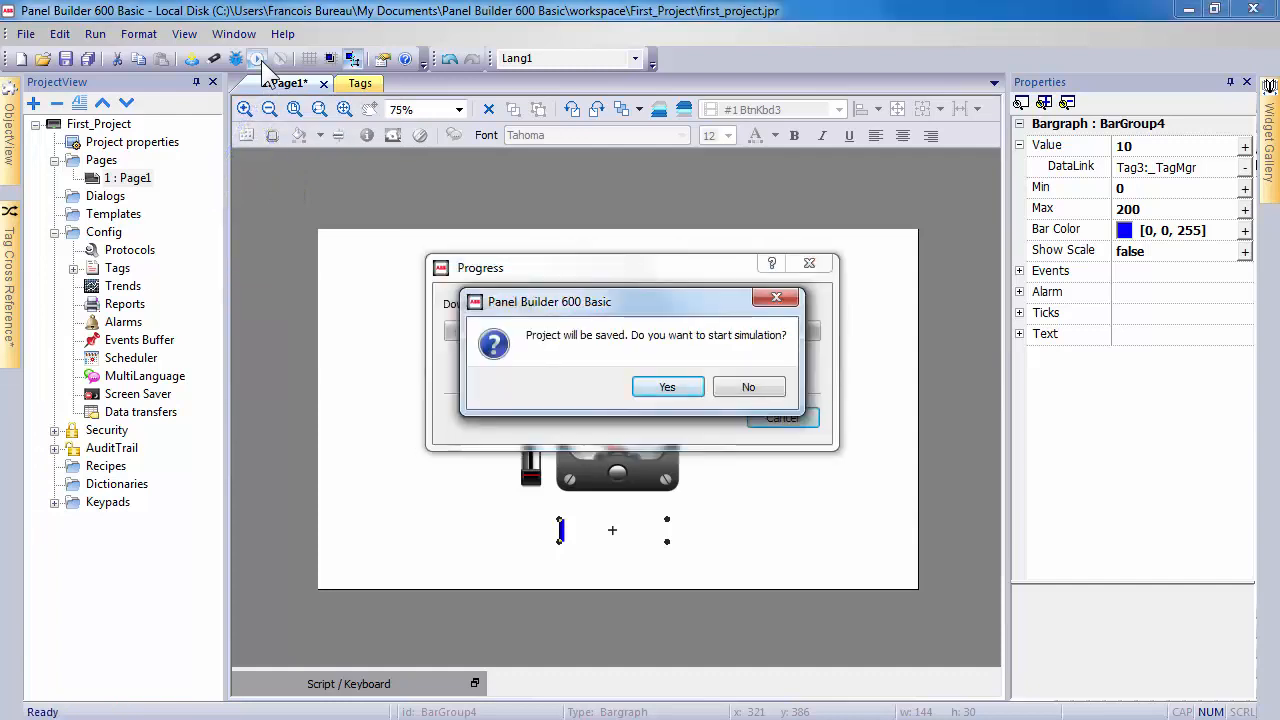
# - Answer Yes to save the project and start the Page1 simulation
pyautogui.click(668, 388)
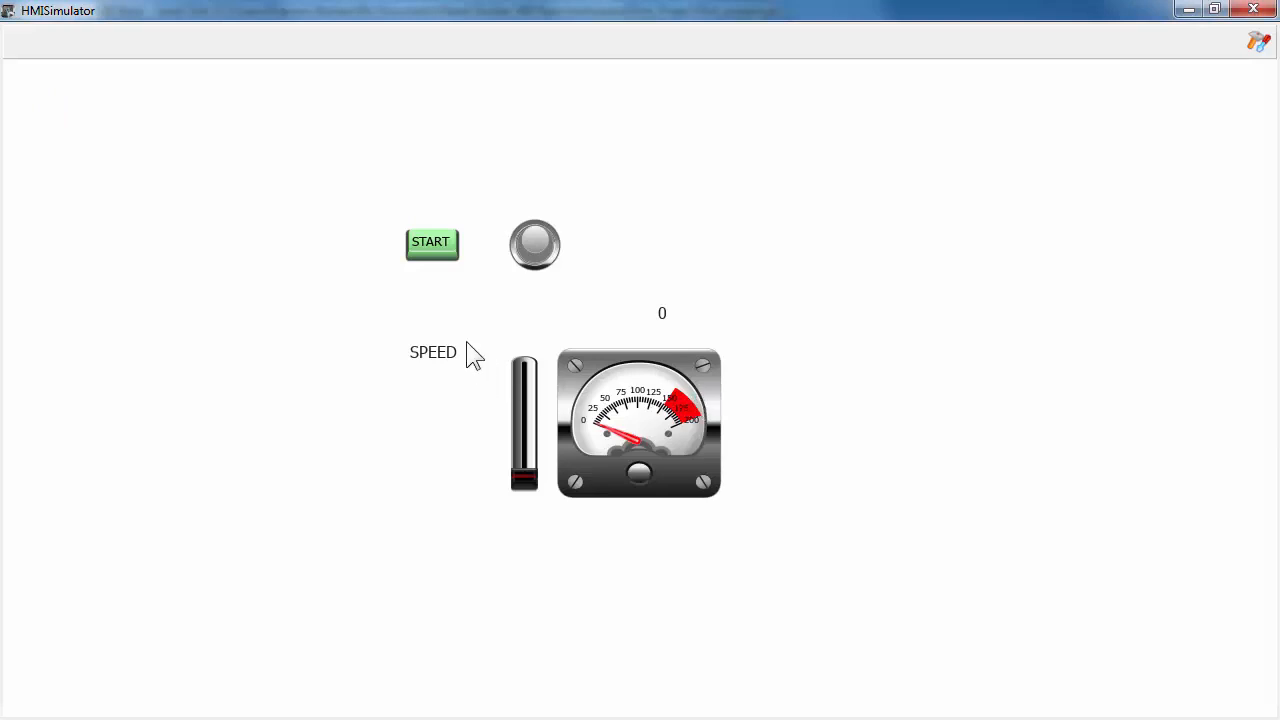
# - Press the START button in the running simulation to test the light
pyautogui.click(432, 244)
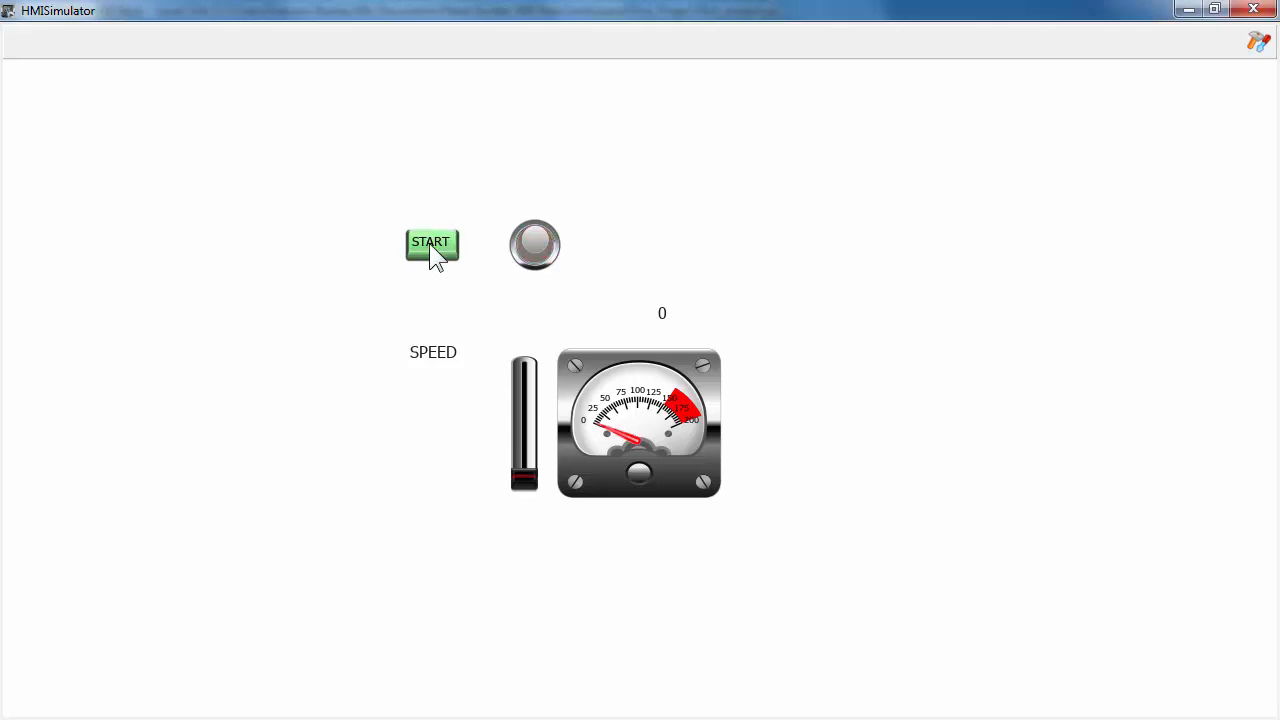
pyautogui.moveTo(528, 496)
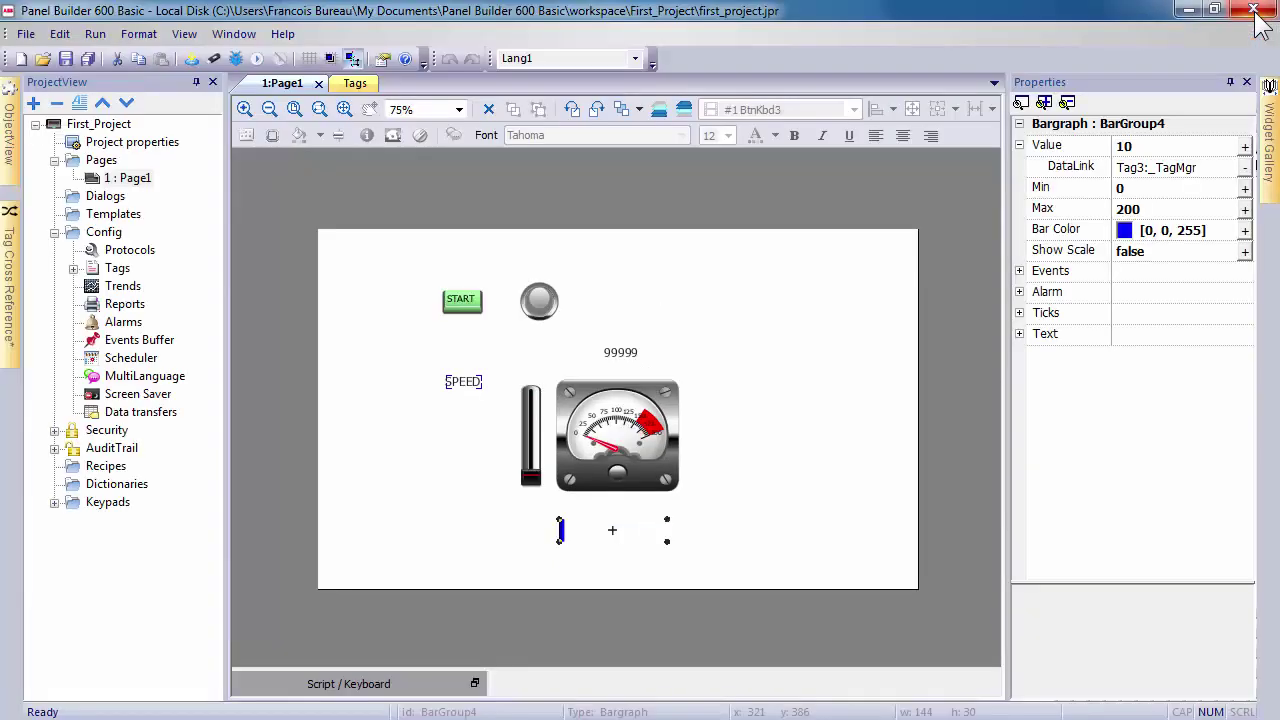
pyautogui.moveTo(1192, 96)
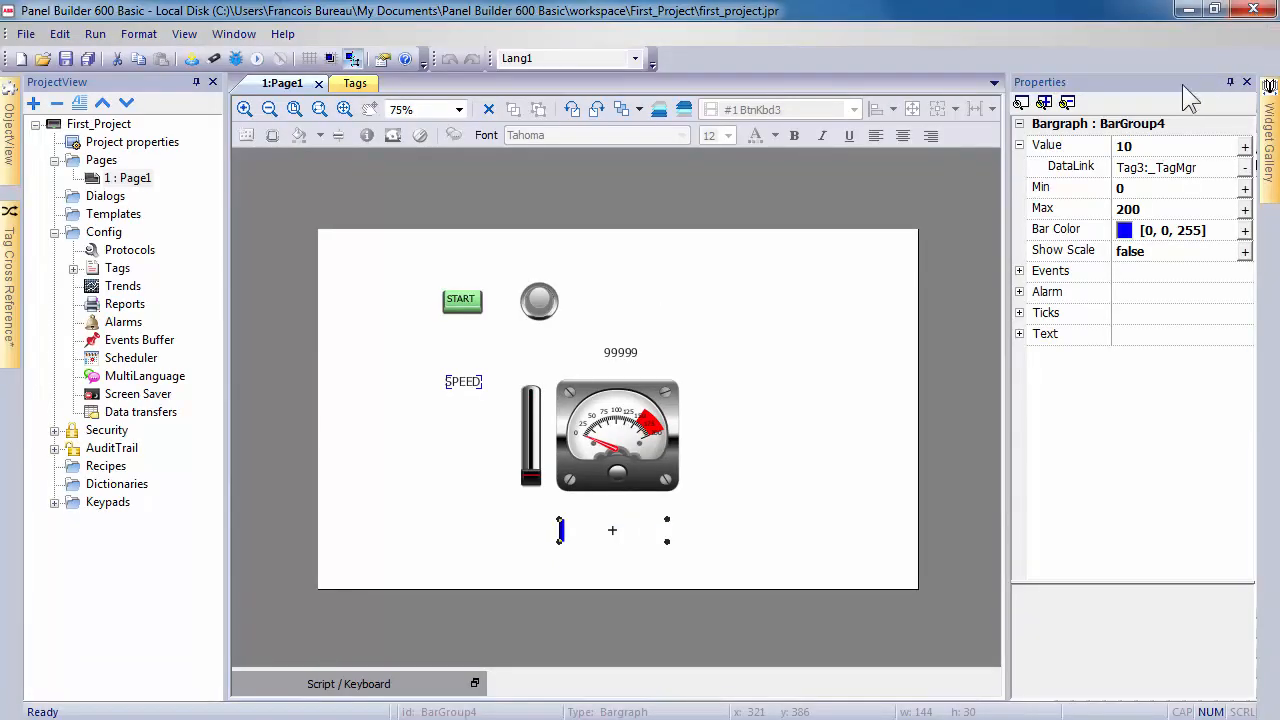
pyautogui.moveTo(432, 224)
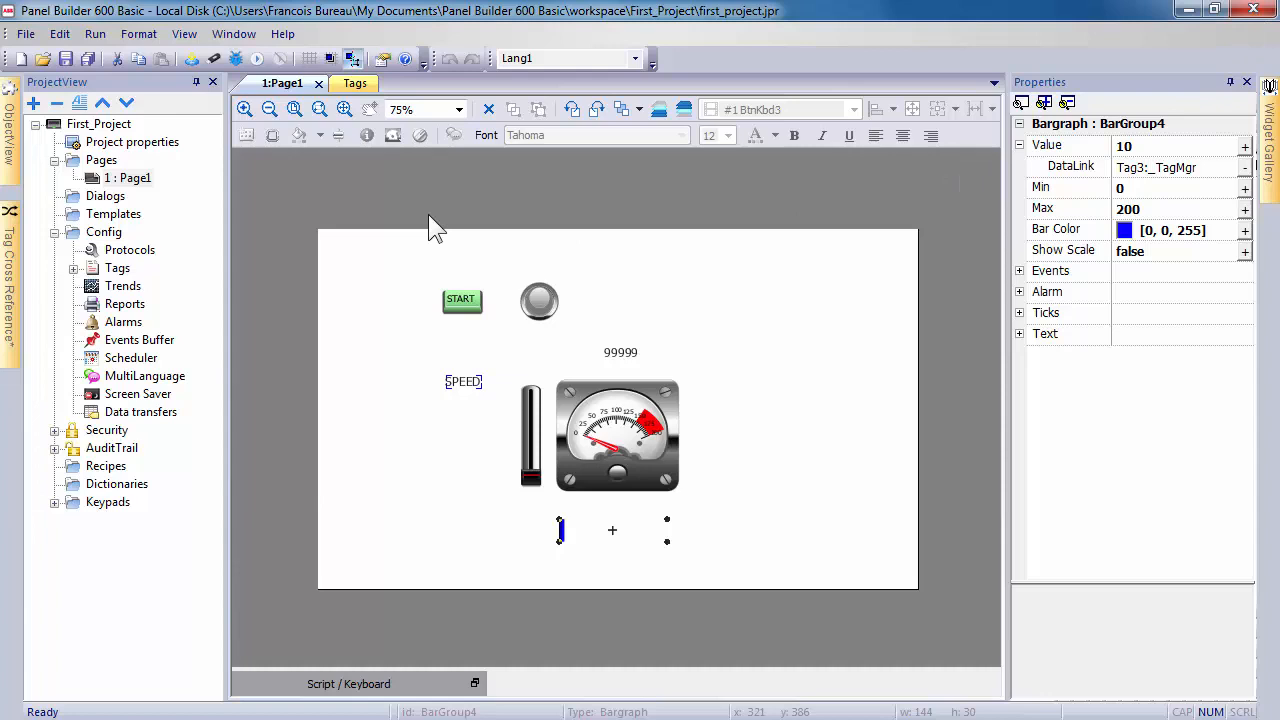